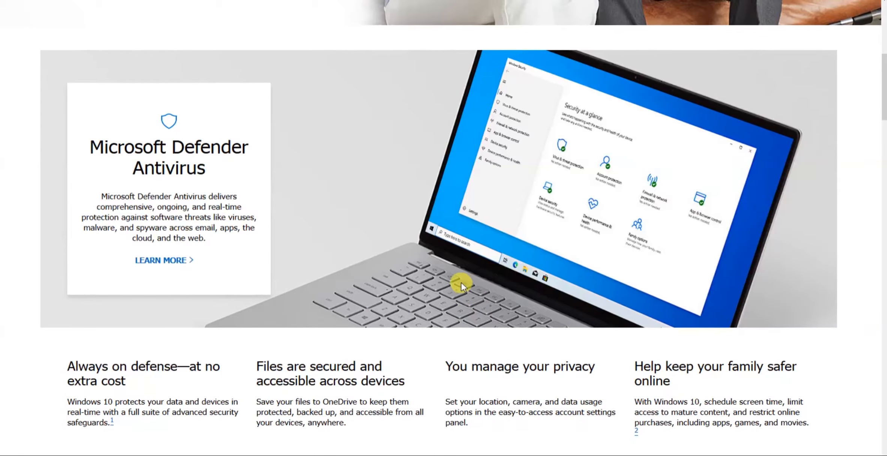
- Show the taskbar and expand the hidden tray icons to reach the Windows Defender shield
left_click(9, 450)
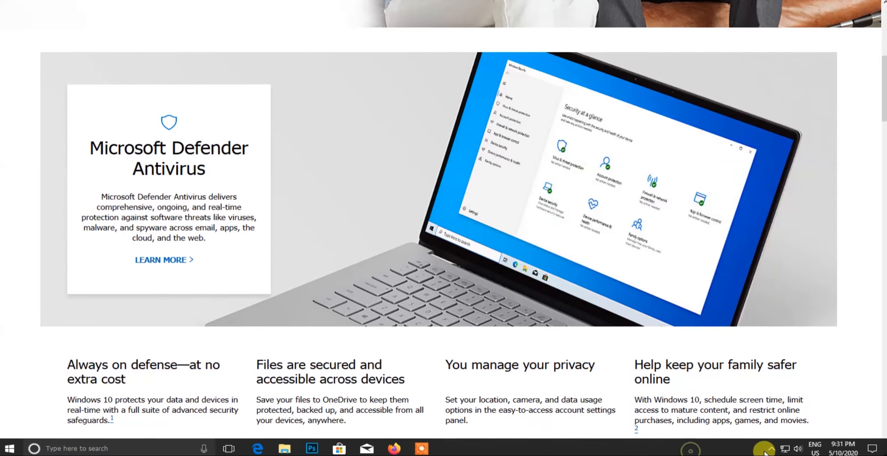
left_click(773, 448)
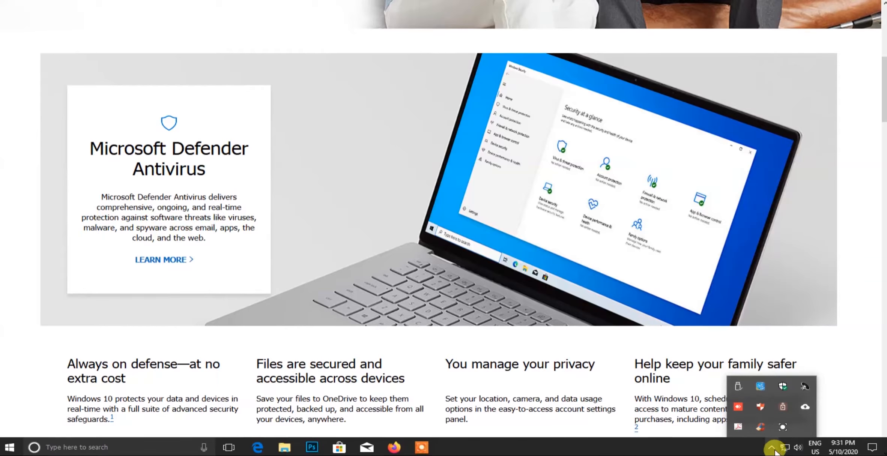
mouse_move(784, 391)
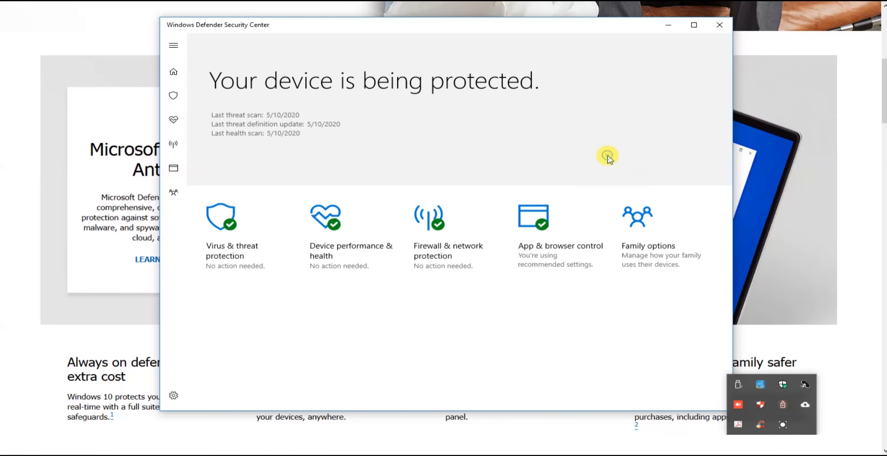
mouse_move(277, 200)
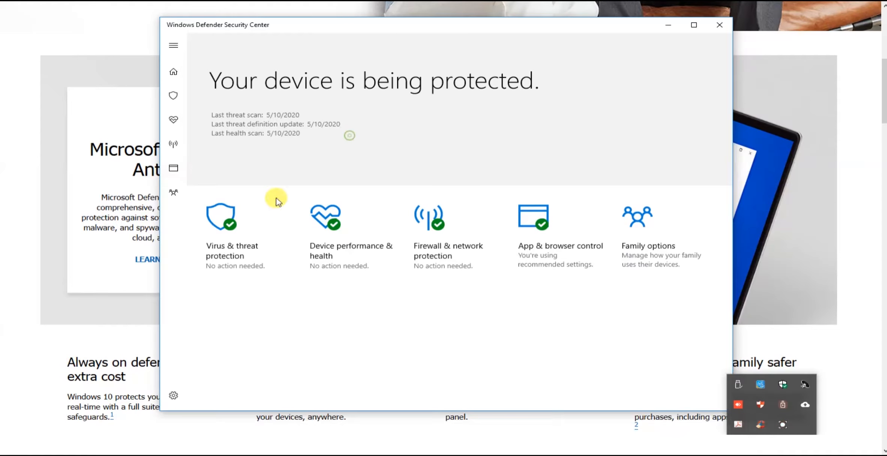
mouse_move(240, 255)
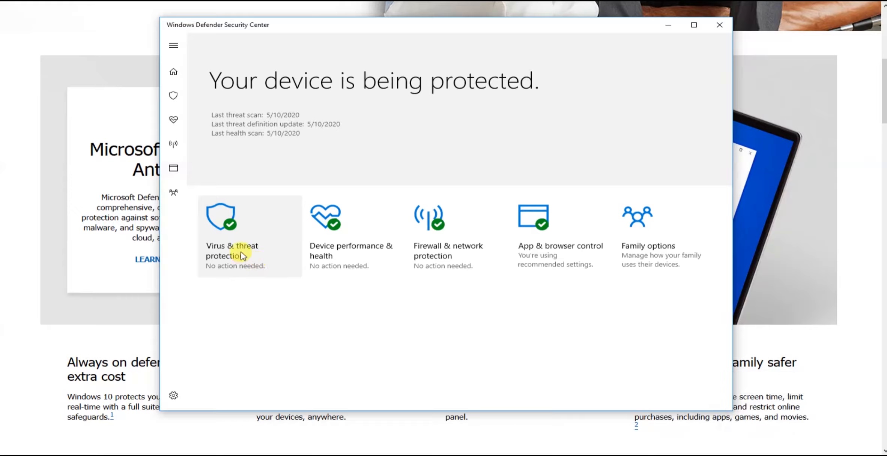
- Open Virus & threat protection to see 0 threats found and 53449 files scanned
left_click(232, 251)
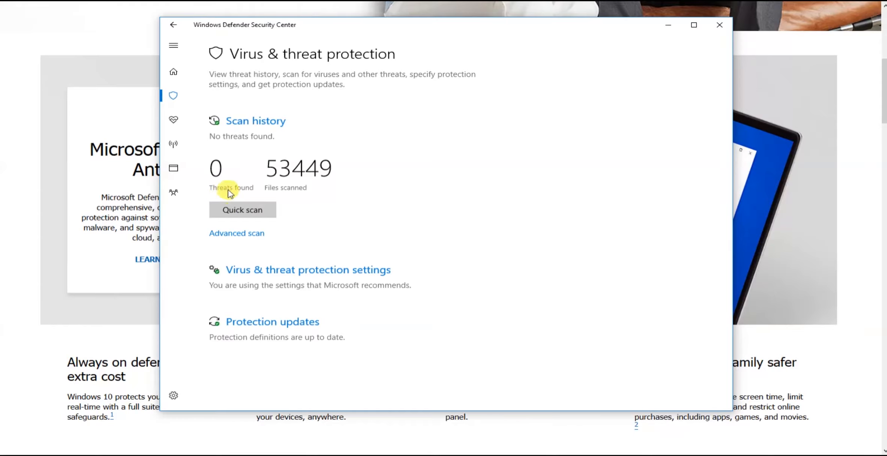
mouse_move(270, 192)
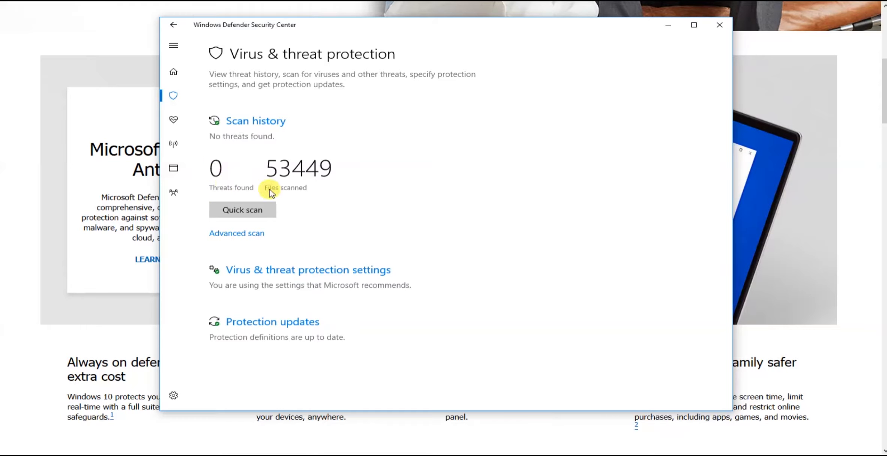
mouse_move(283, 195)
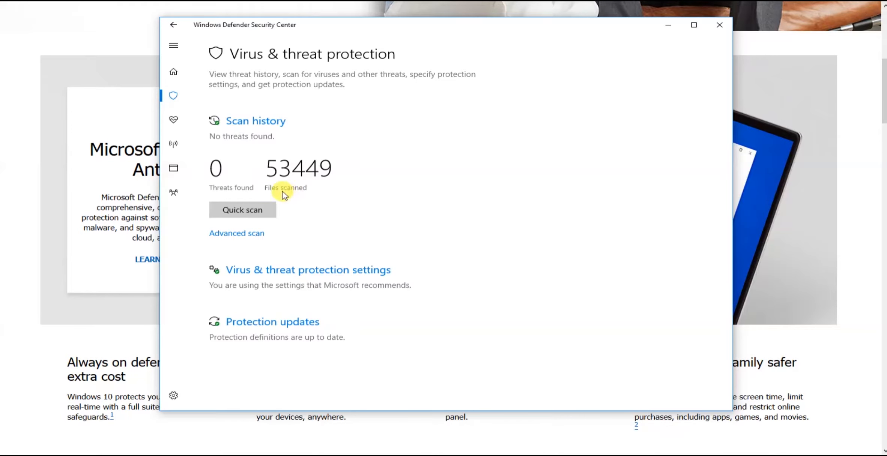
mouse_move(262, 168)
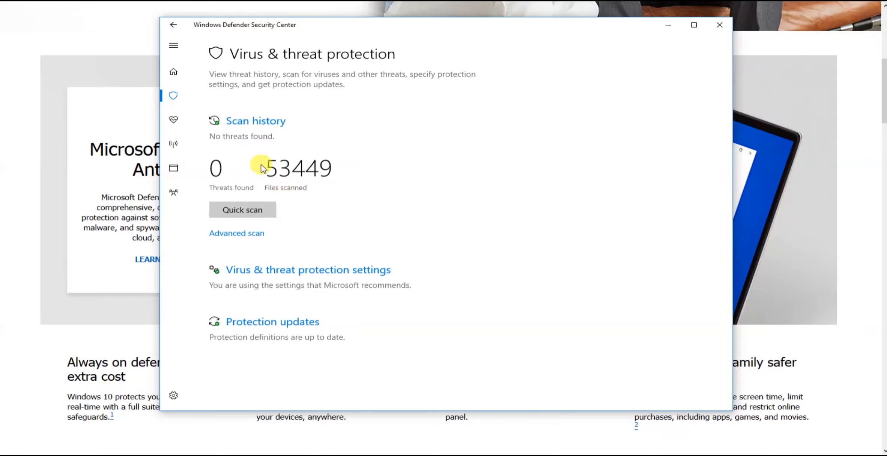
mouse_move(325, 169)
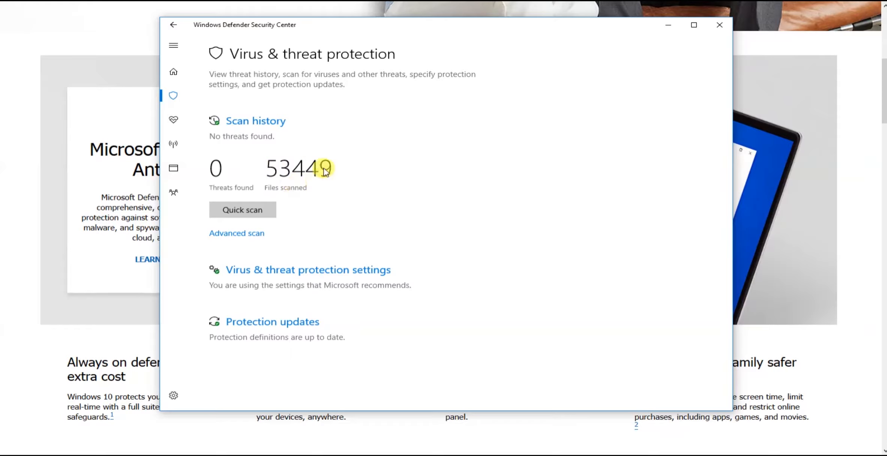
mouse_move(234, 162)
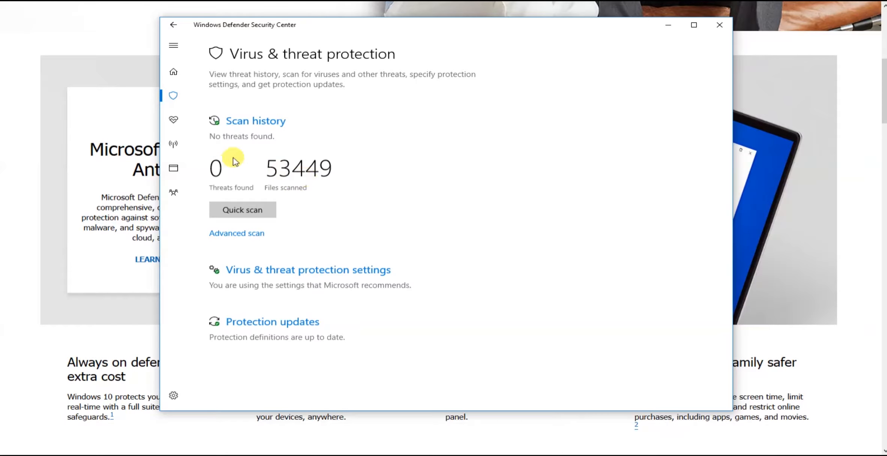
mouse_move(227, 164)
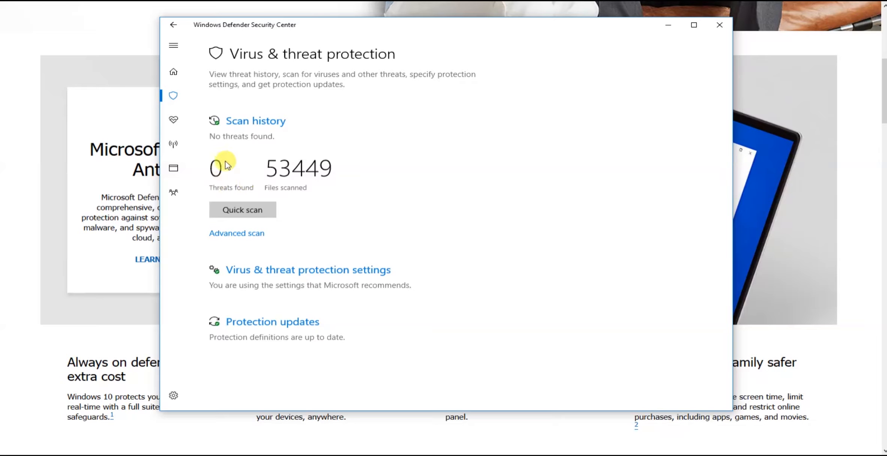
mouse_move(393, 234)
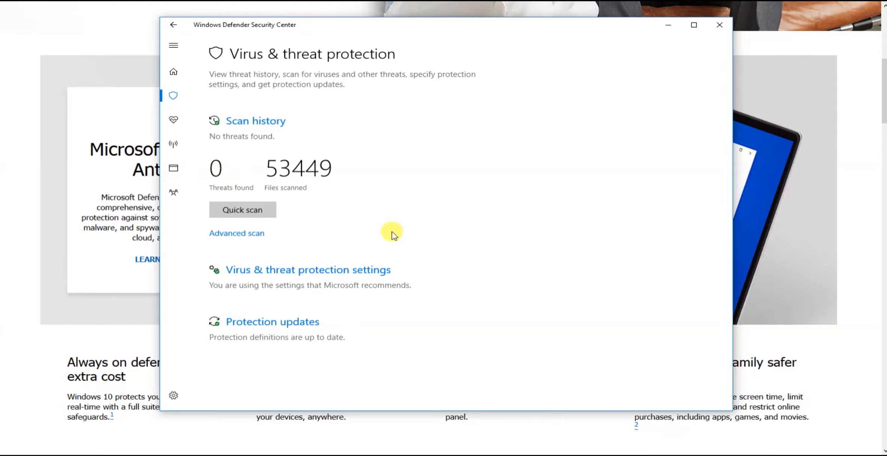
mouse_move(599, 381)
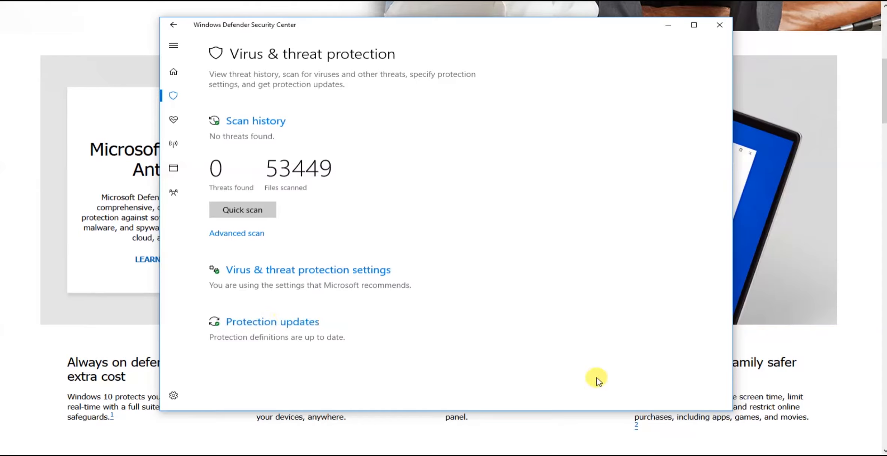
mouse_move(572, 253)
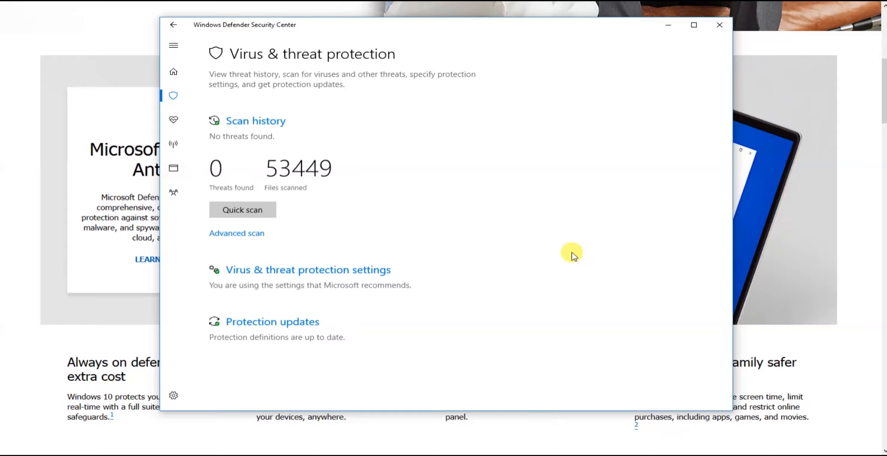
mouse_move(491, 312)
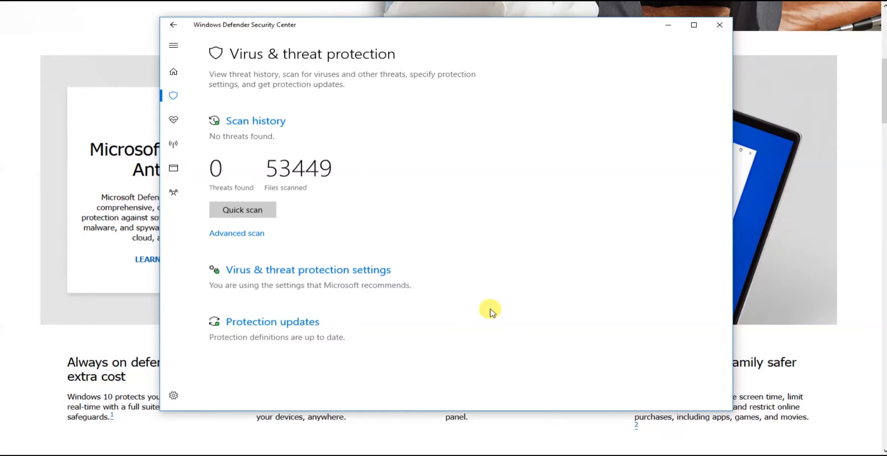
mouse_move(281, 267)
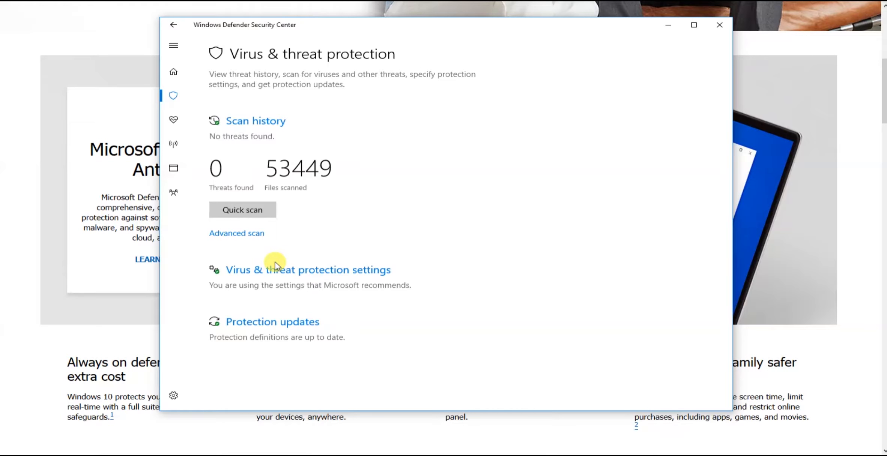
mouse_move(278, 344)
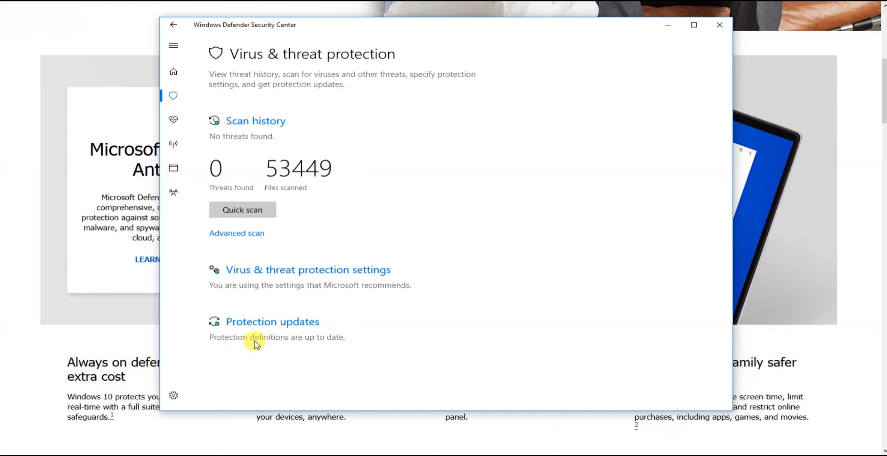
mouse_move(294, 348)
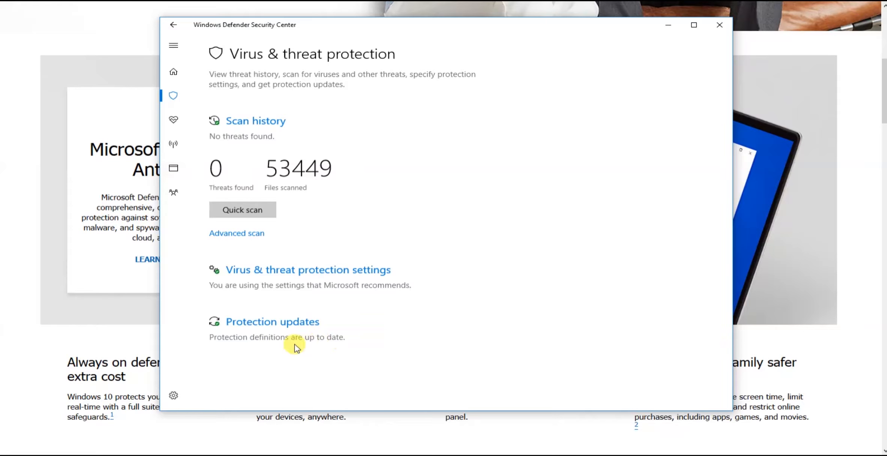
- Open Protection updates to see definition version 1.315.363.0, updated May 10, 2020
left_click(273, 321)
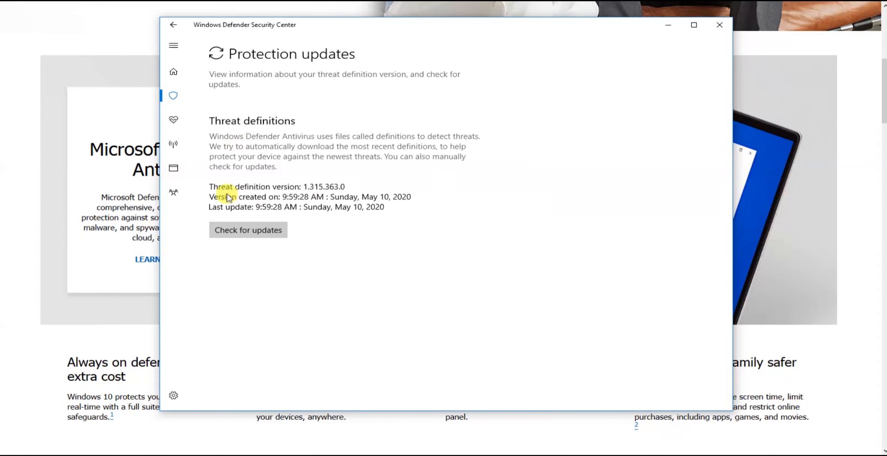
mouse_move(236, 214)
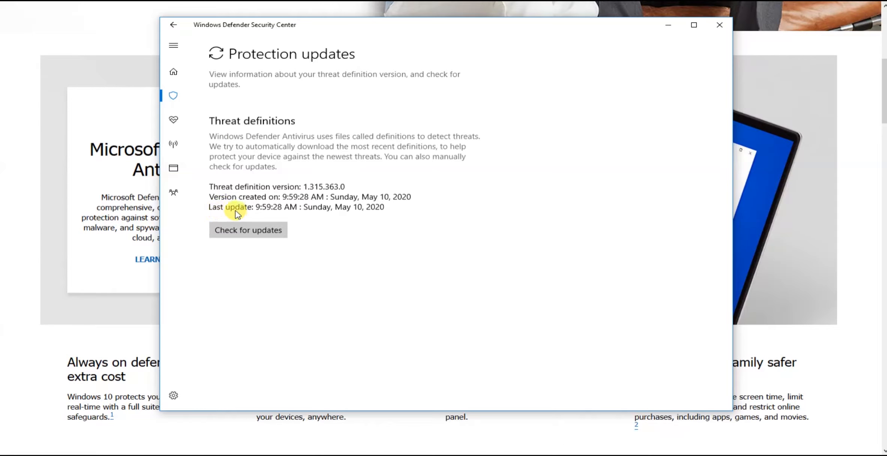
mouse_move(325, 214)
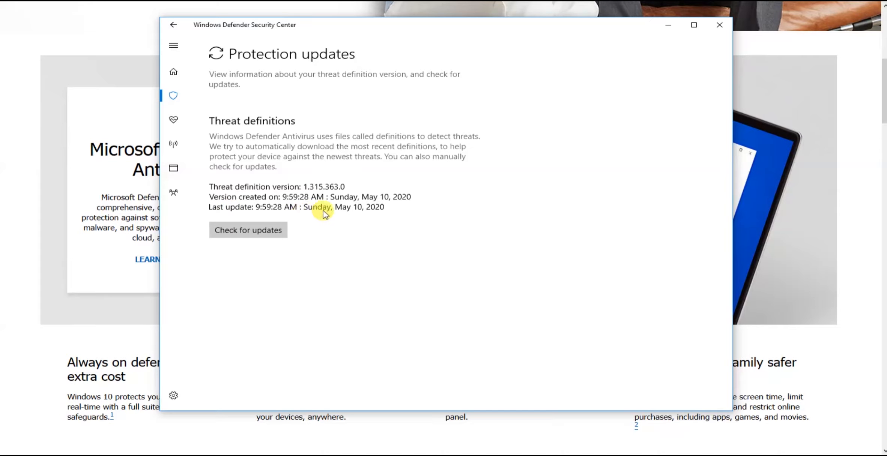
mouse_move(342, 215)
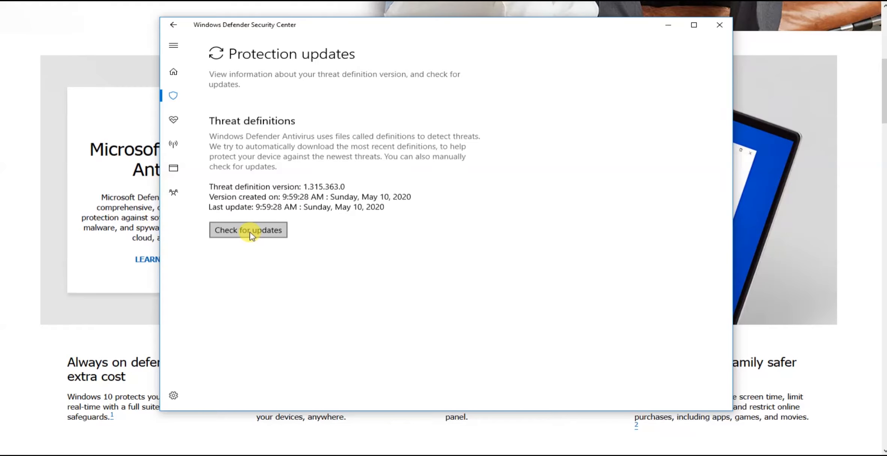
mouse_move(146, 43)
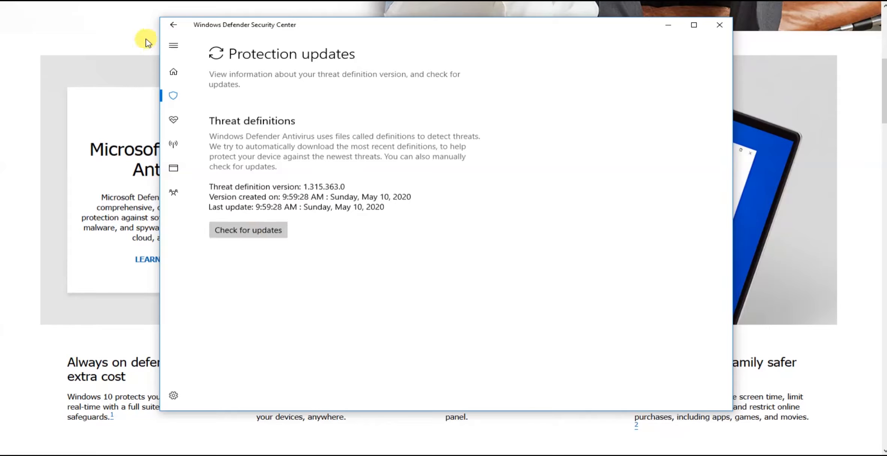
left_click(173, 24)
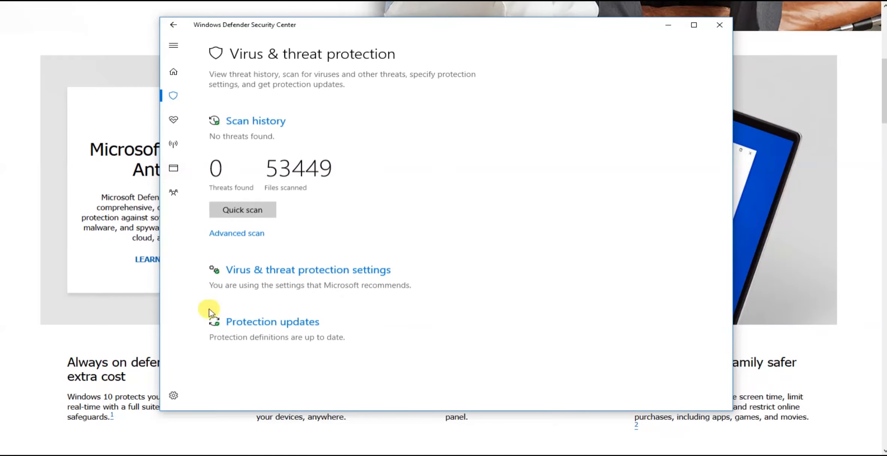
mouse_move(323, 279)
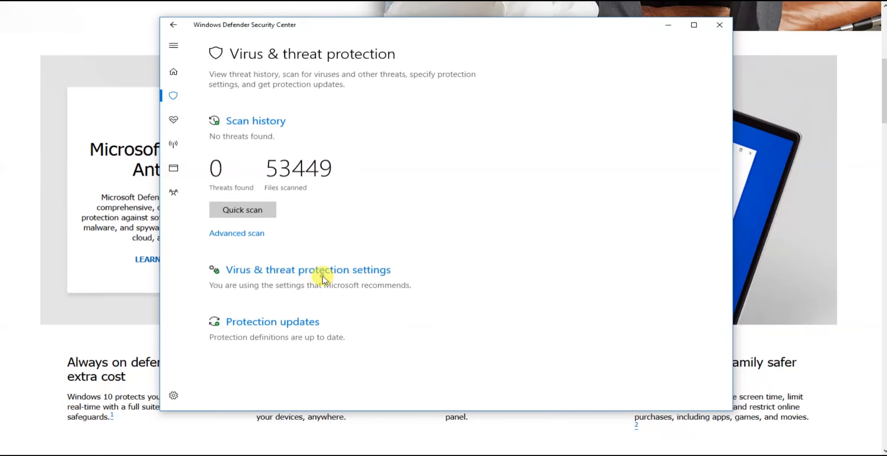
mouse_move(300, 277)
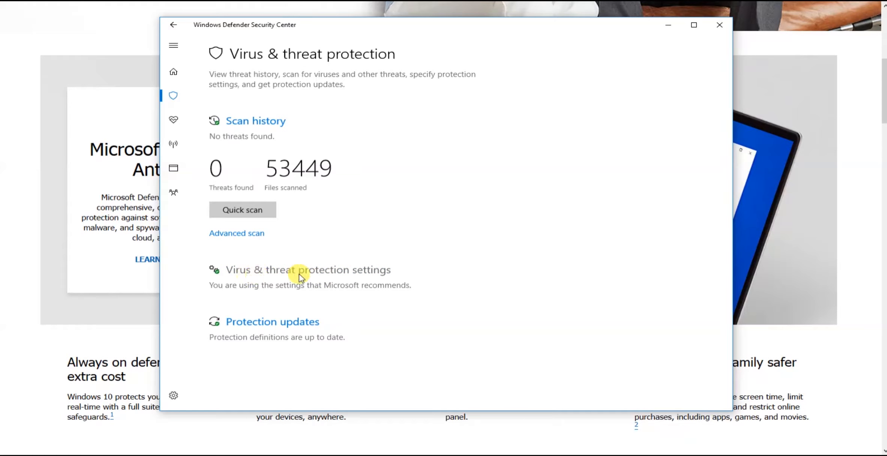
left_click(309, 270)
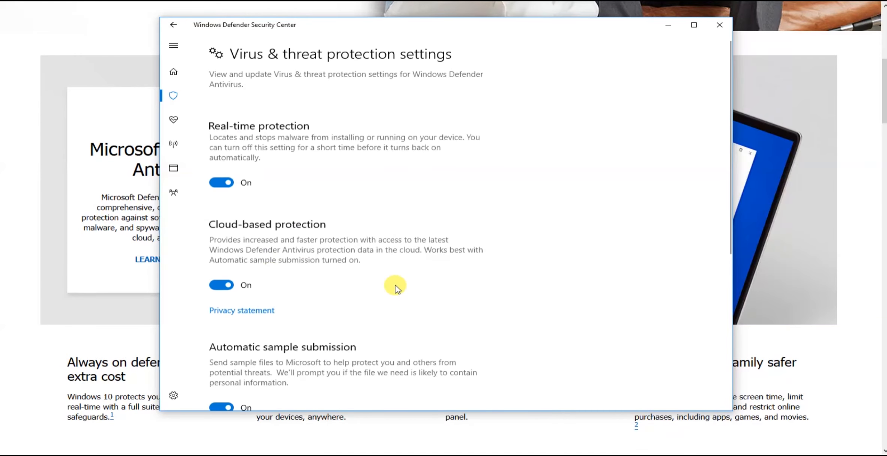
mouse_move(528, 310)
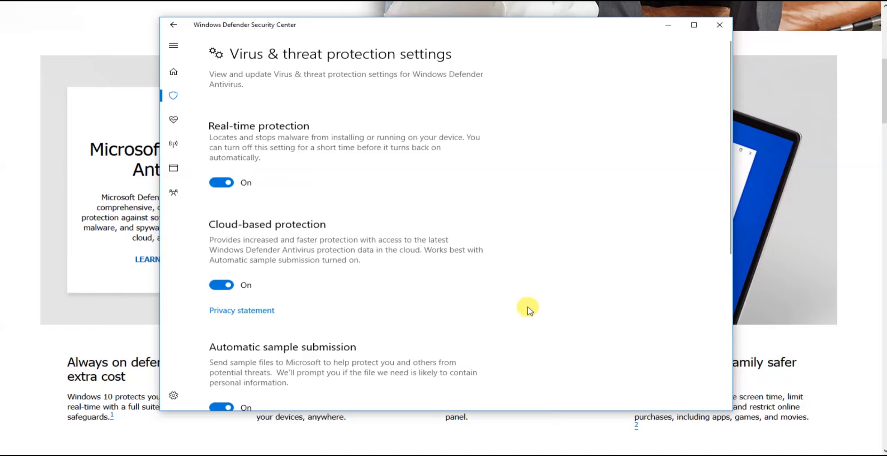
mouse_move(573, 323)
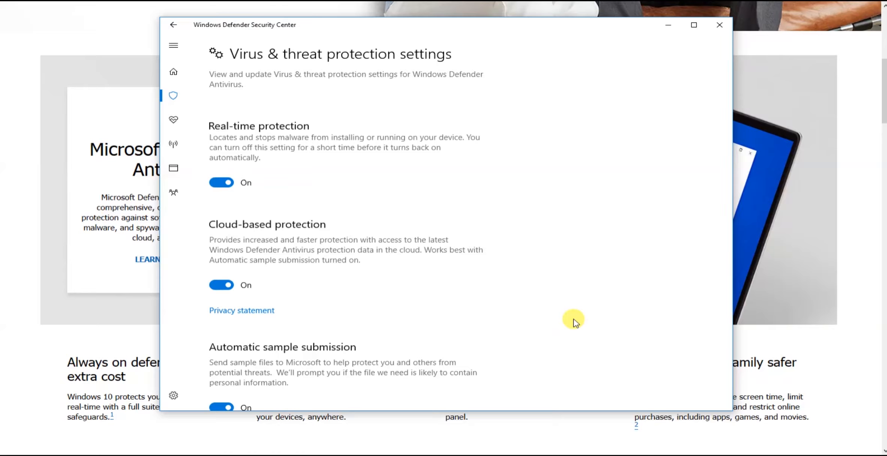
mouse_move(240, 68)
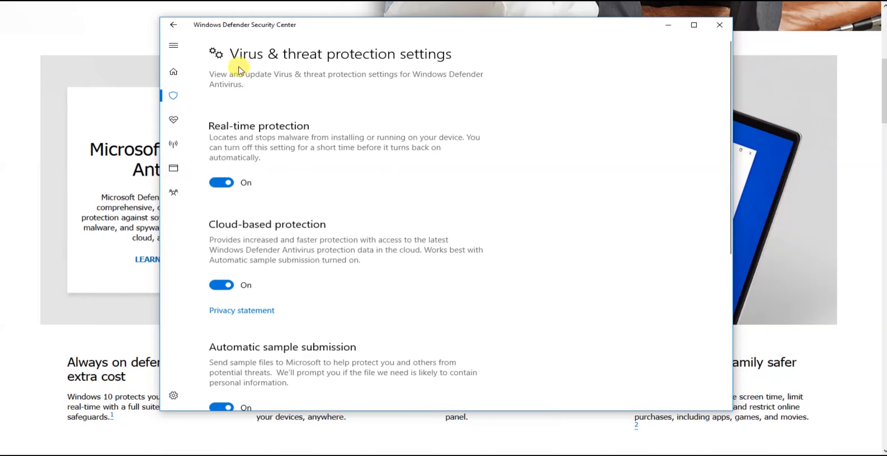
mouse_move(214, 119)
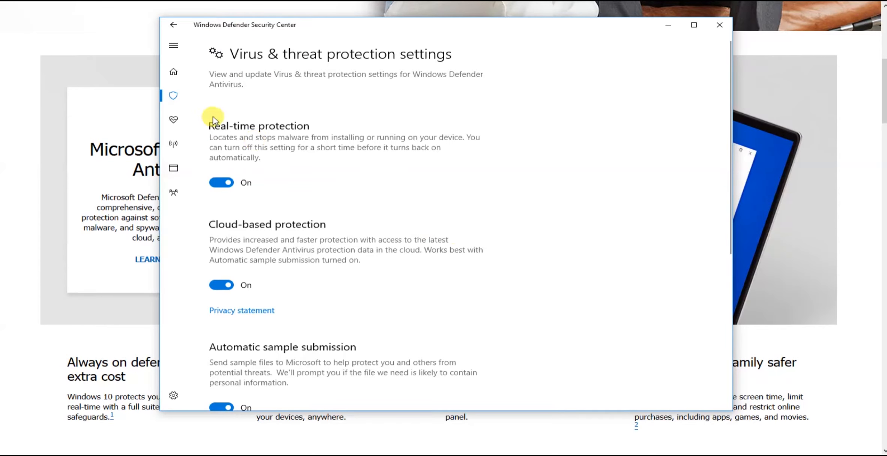
left_click(221, 182)
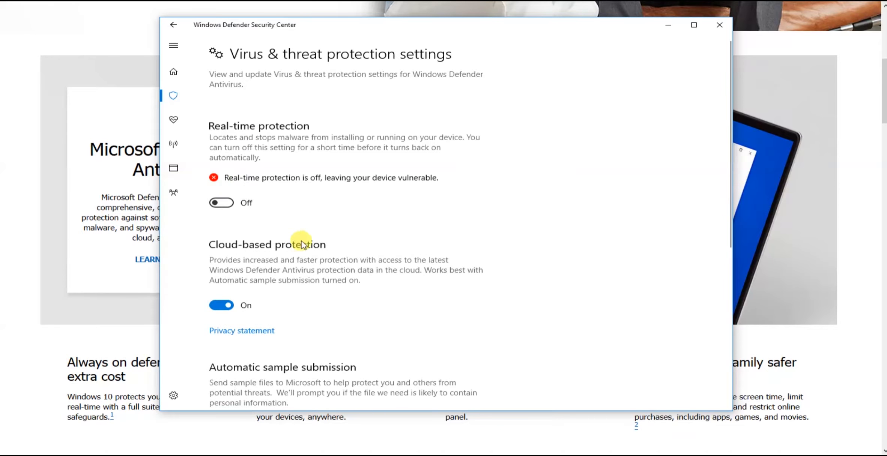
left_click(221, 202)
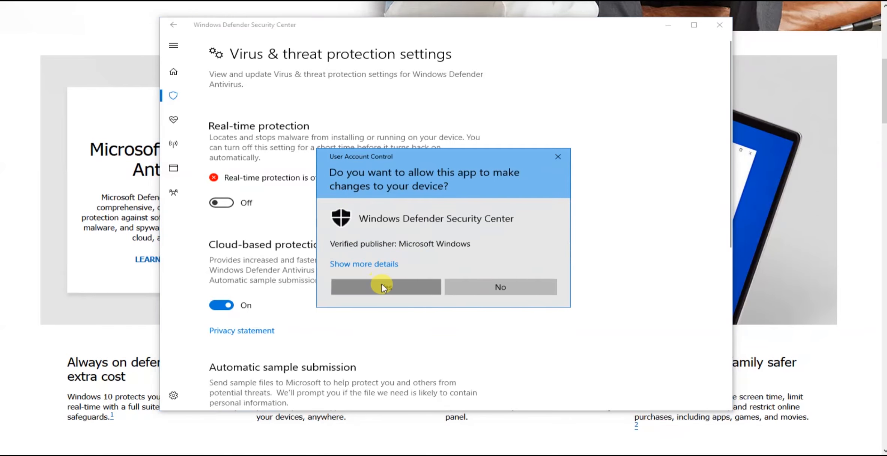
left_click(386, 287)
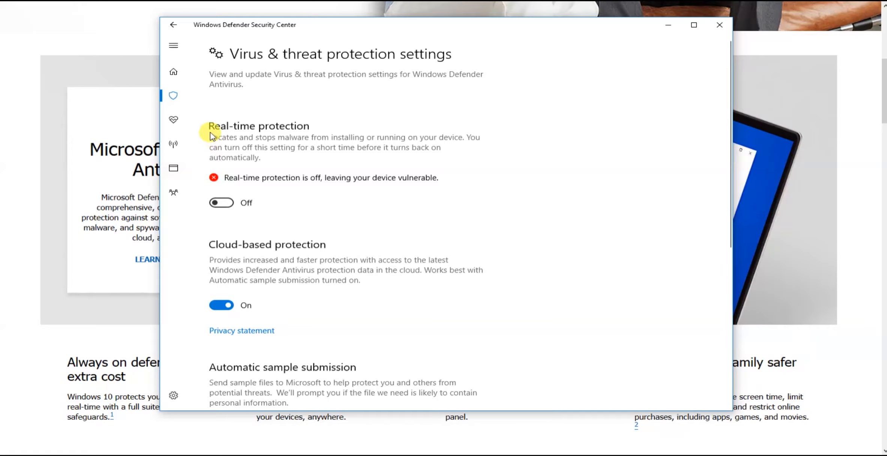
left_click(222, 202)
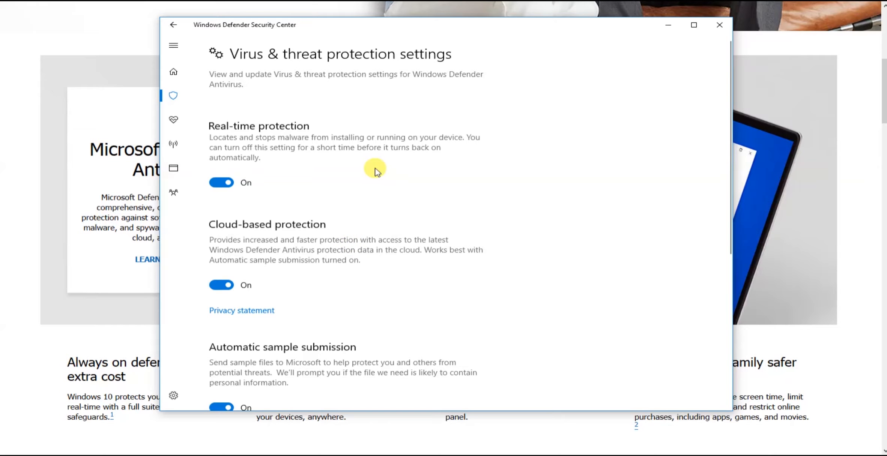
left_click(221, 182)
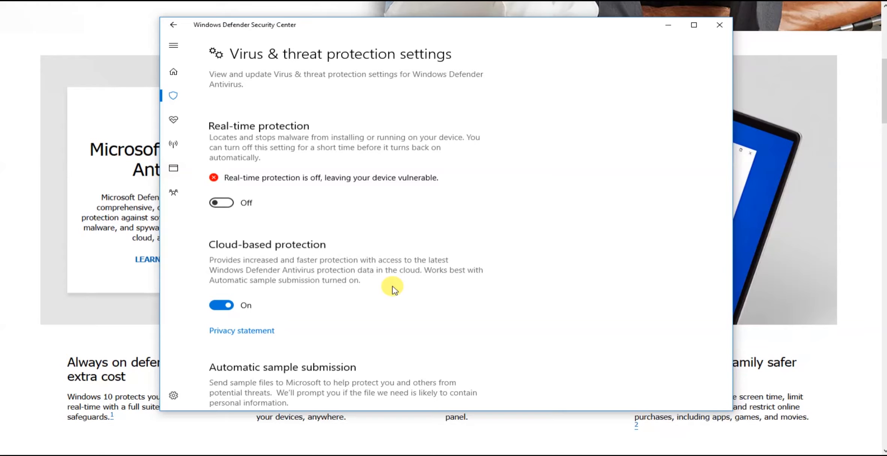
mouse_move(259, 198)
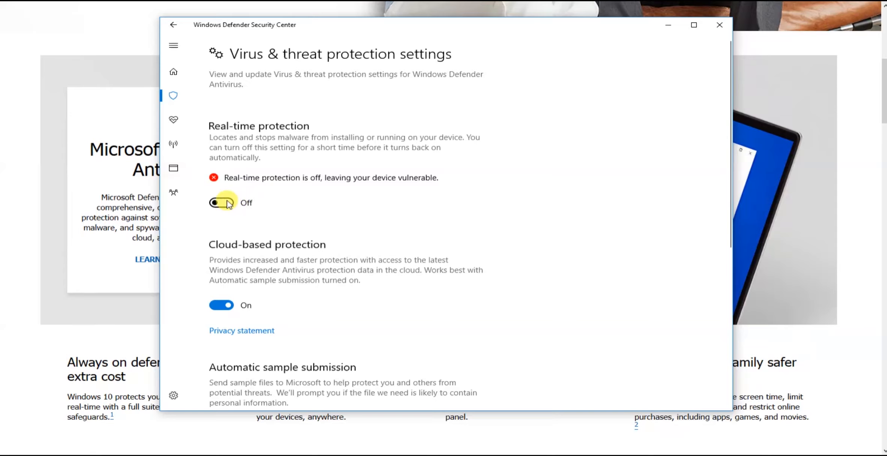
left_click(221, 203)
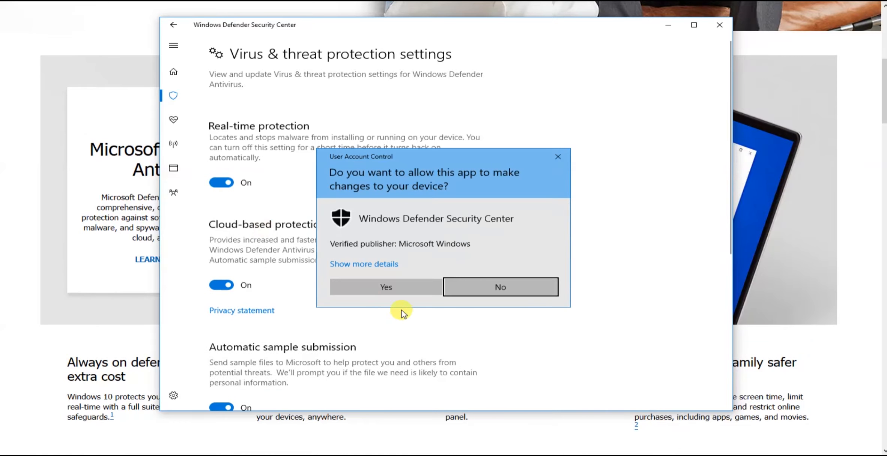
left_click(385, 287)
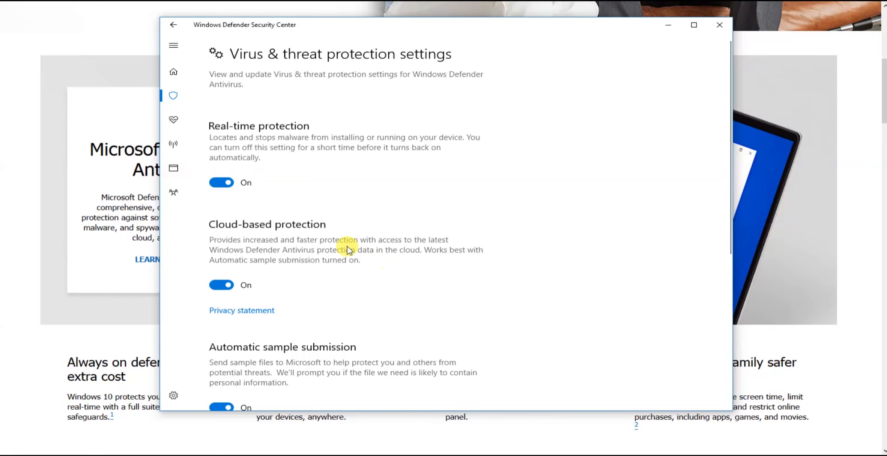
mouse_move(653, 76)
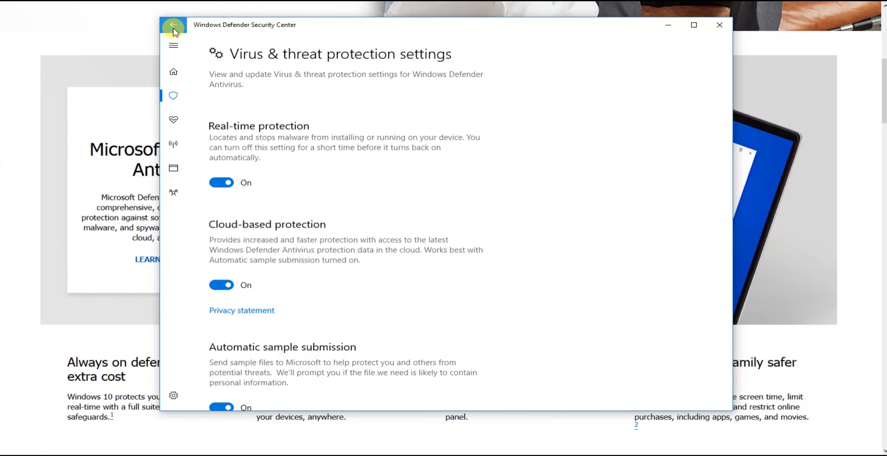
- Go back, open Advanced scans, and select Custom scan
left_click(174, 25)
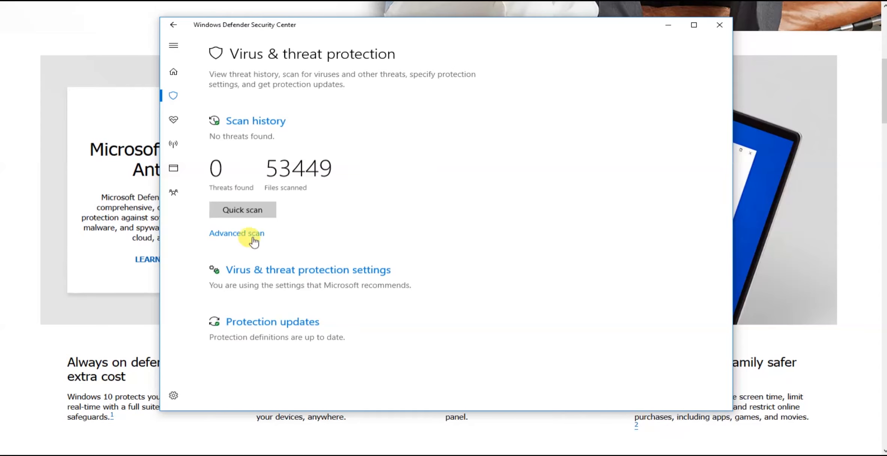
mouse_move(237, 195)
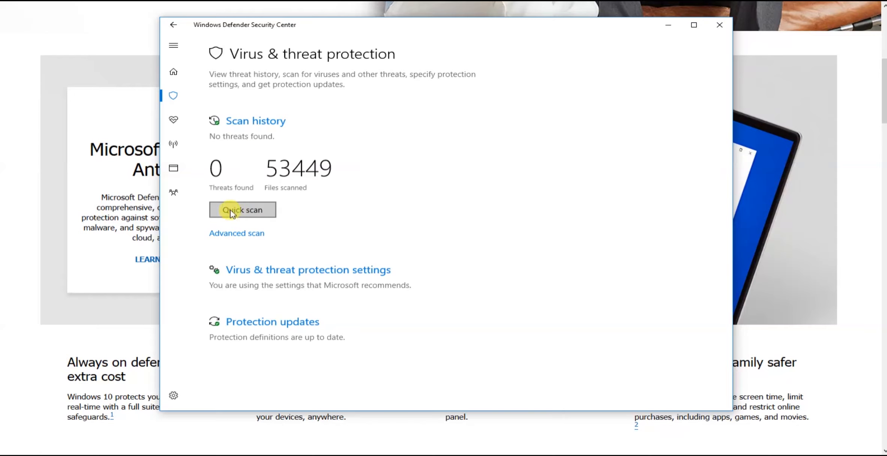
left_click(237, 233)
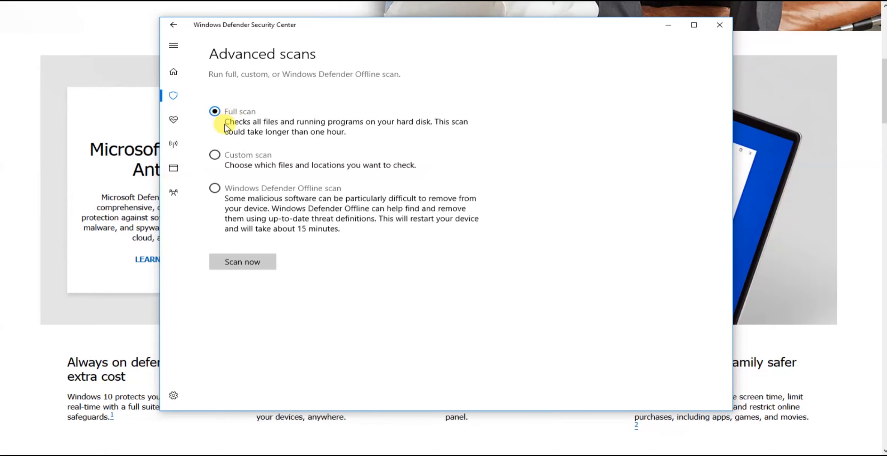
mouse_move(371, 129)
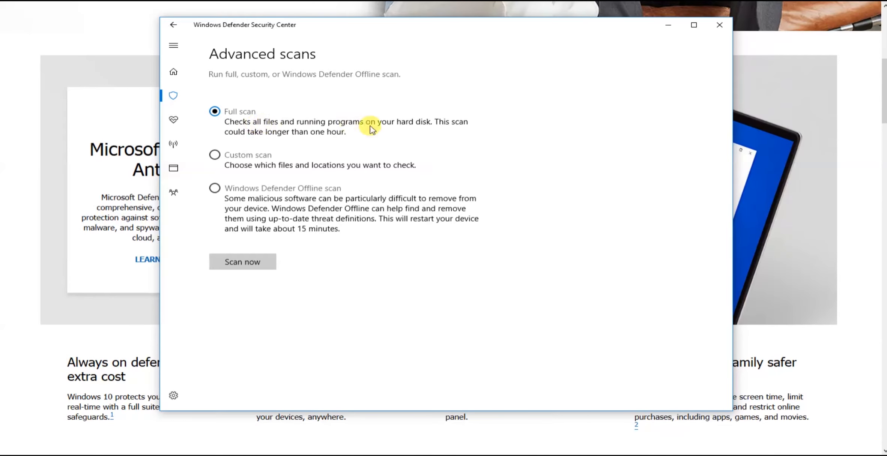
mouse_move(289, 130)
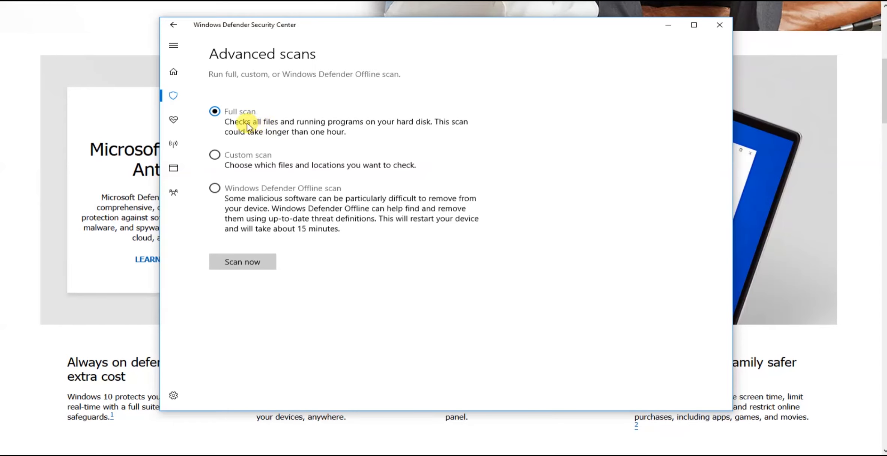
mouse_move(252, 176)
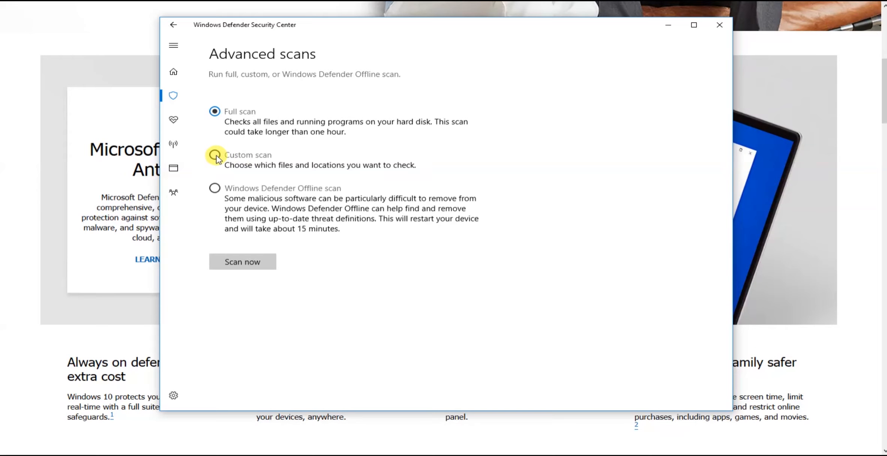
mouse_move(226, 159)
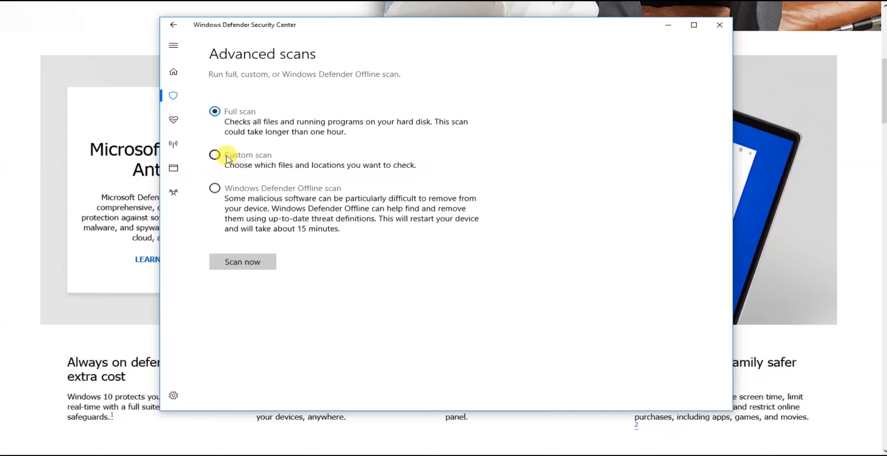
left_click(214, 155)
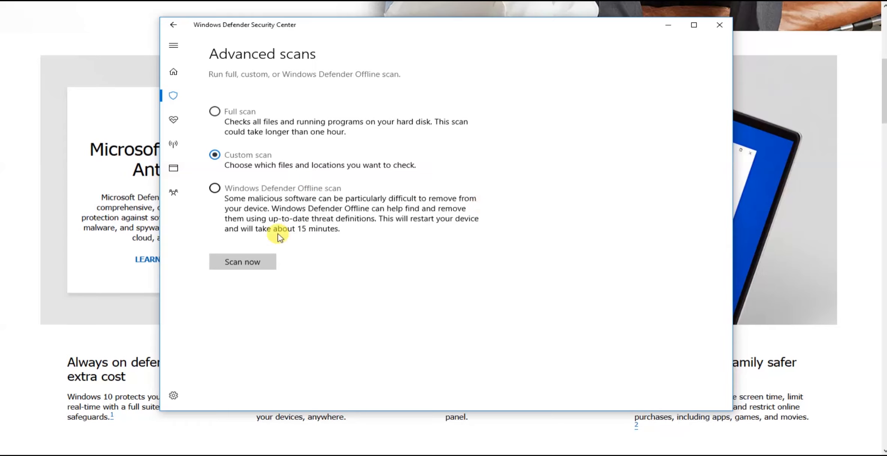
- Browse drives C: and D: in the custom-scan folder picker, cancel, and reselect Full scan
left_click(242, 262)
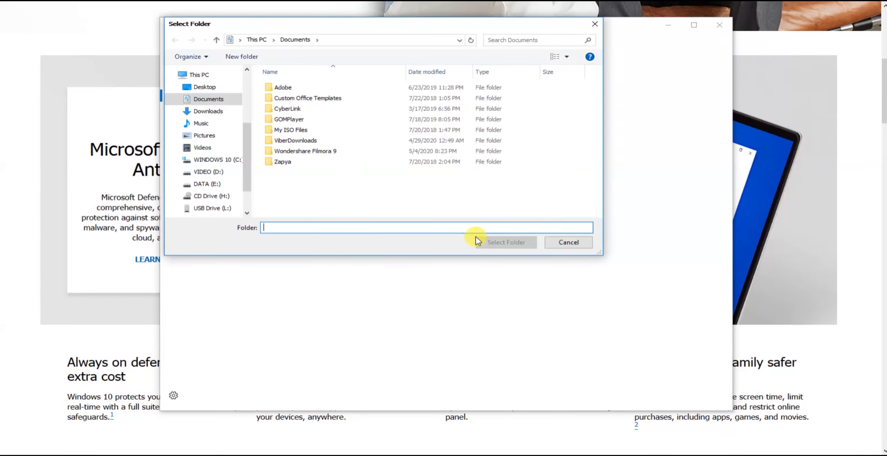
left_click(216, 159)
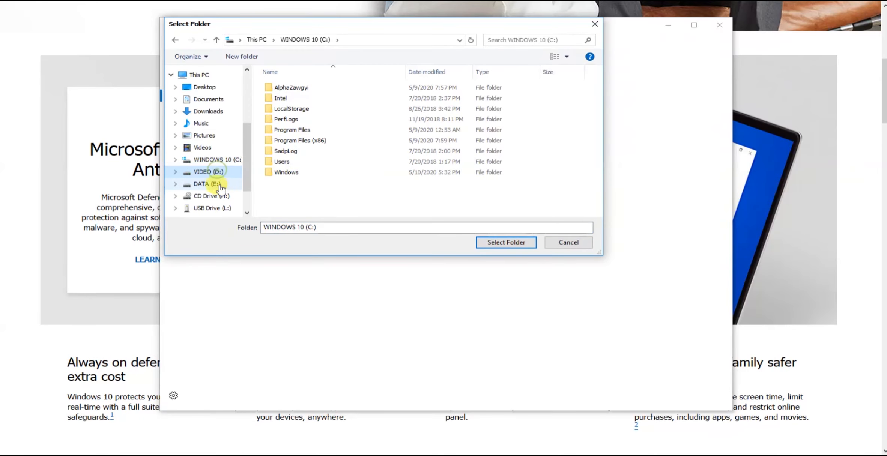
left_click(208, 172)
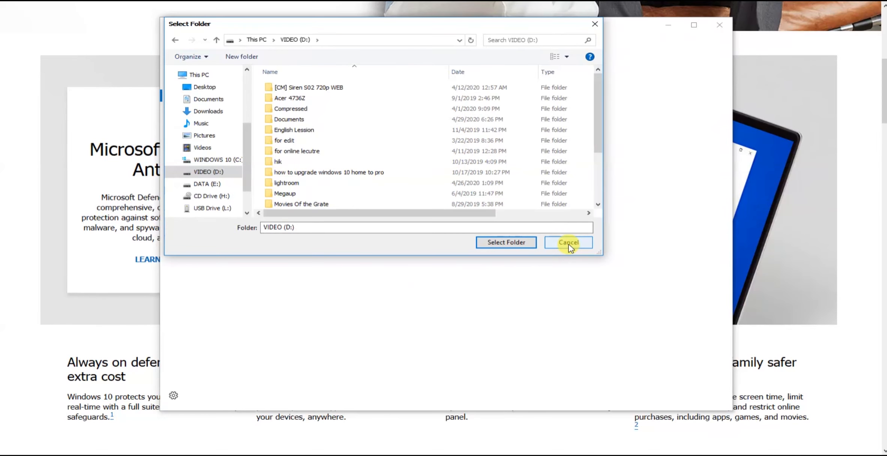
left_click(568, 242)
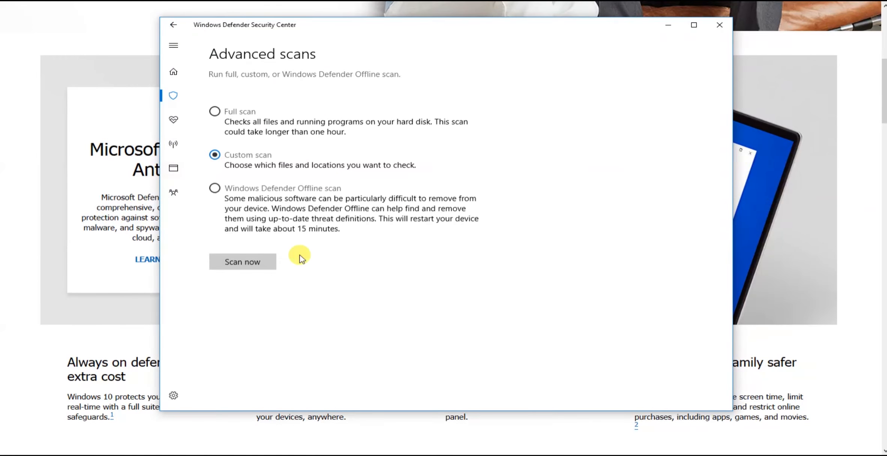
mouse_move(311, 237)
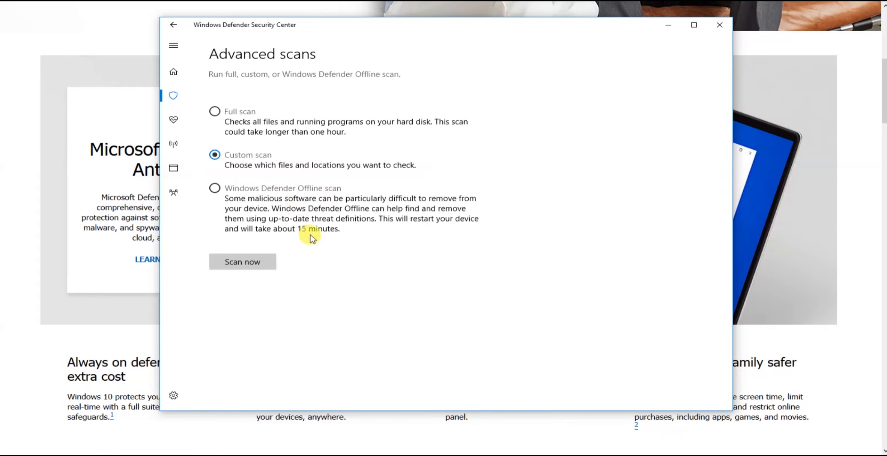
mouse_move(247, 209)
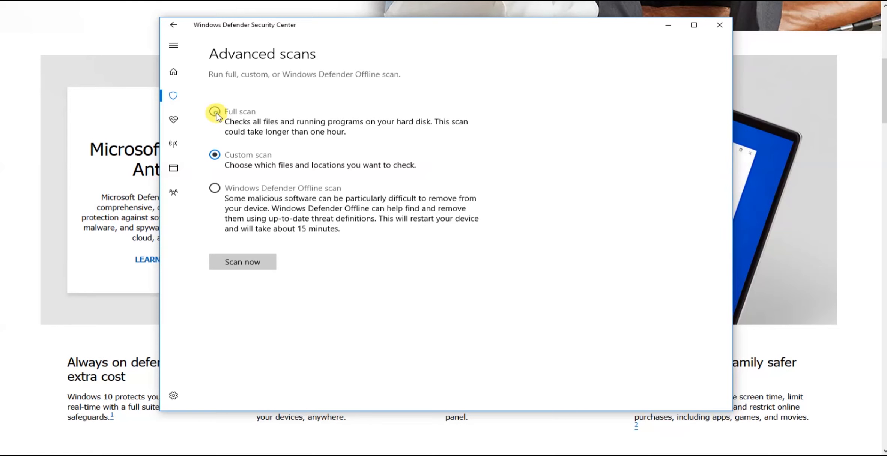
left_click(214, 111)
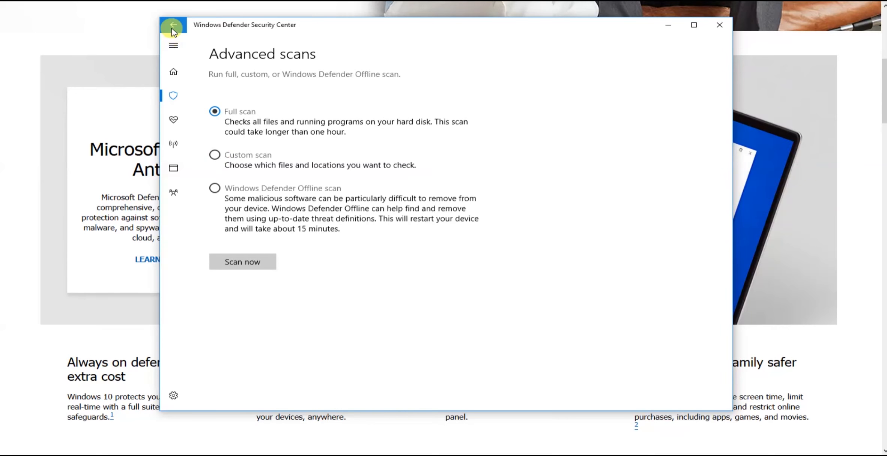
- Return to Virus & threat protection showing 0 threats and 53449 files scanned
left_click(173, 25)
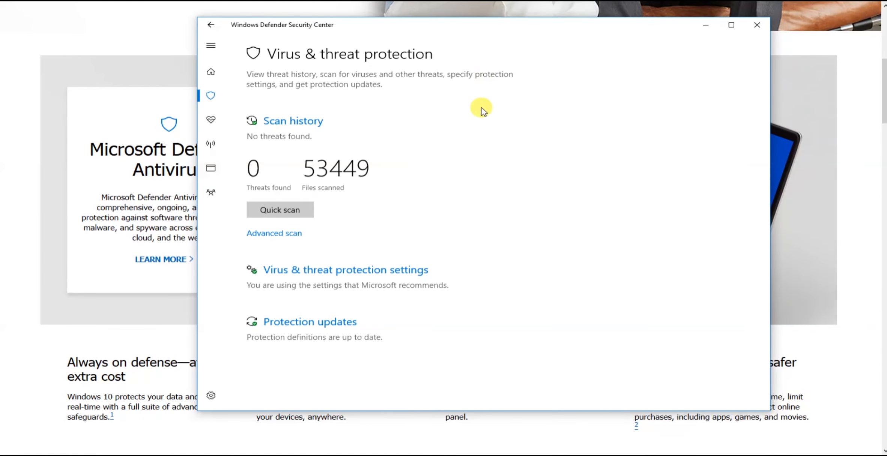
mouse_move(278, 328)
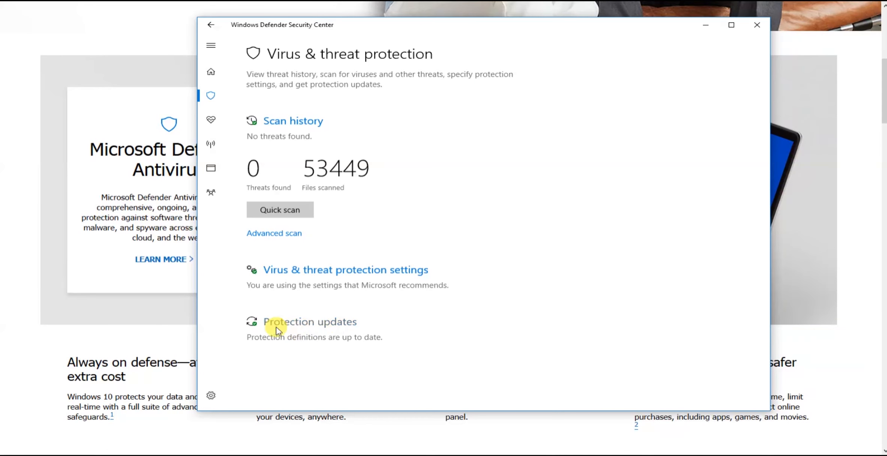
mouse_move(374, 261)
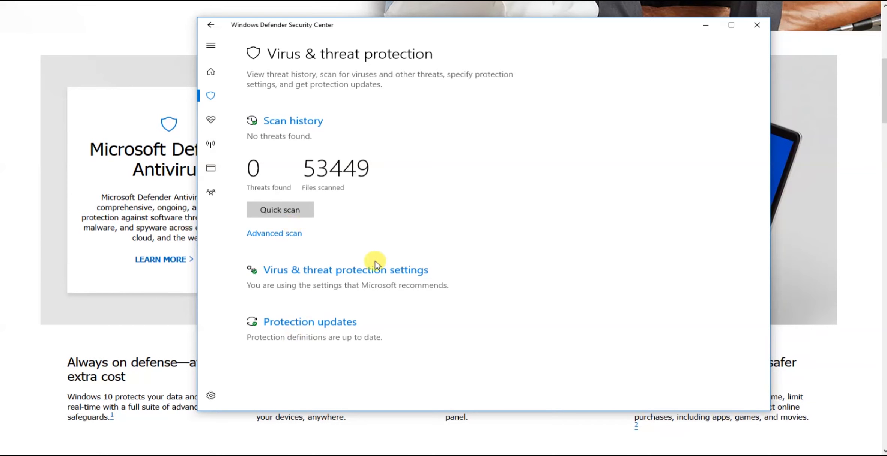
mouse_move(333, 273)
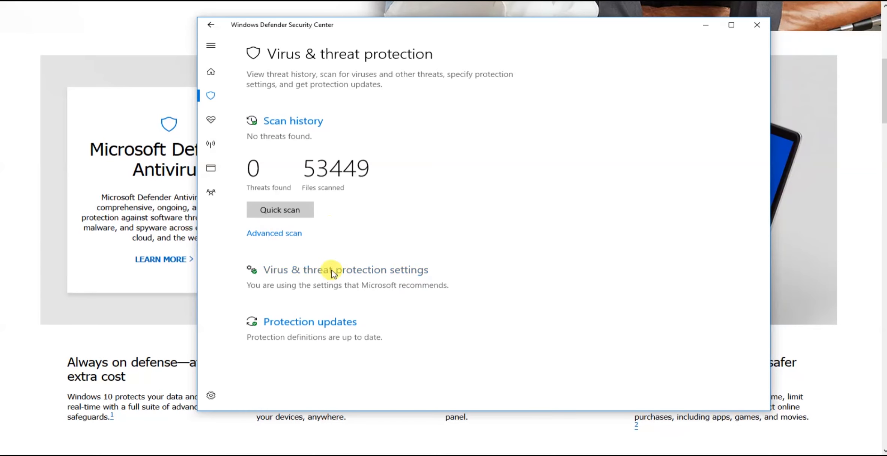
mouse_move(280, 210)
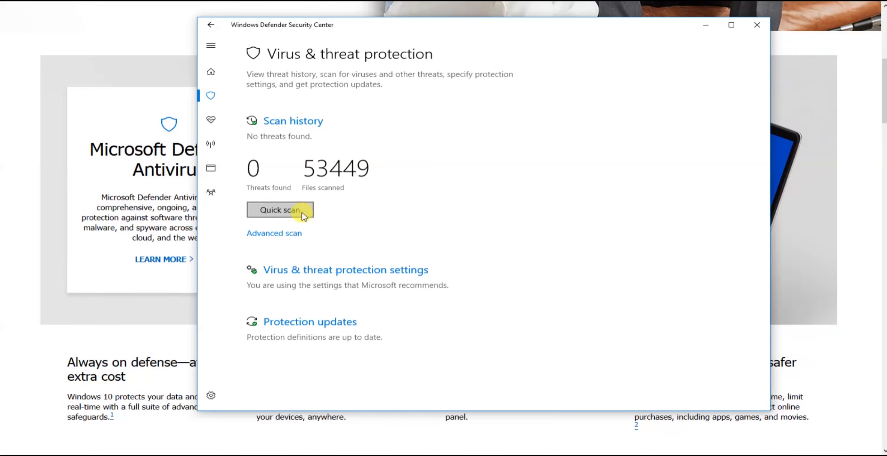
mouse_move(510, 313)
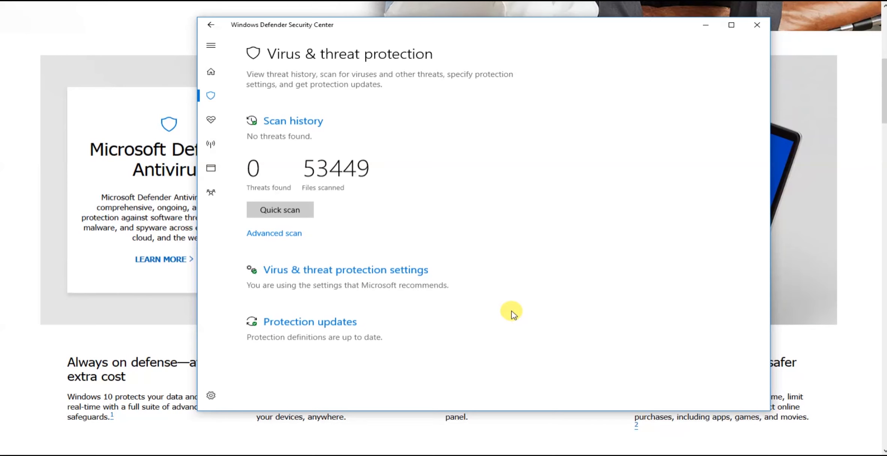
mouse_move(783, 444)
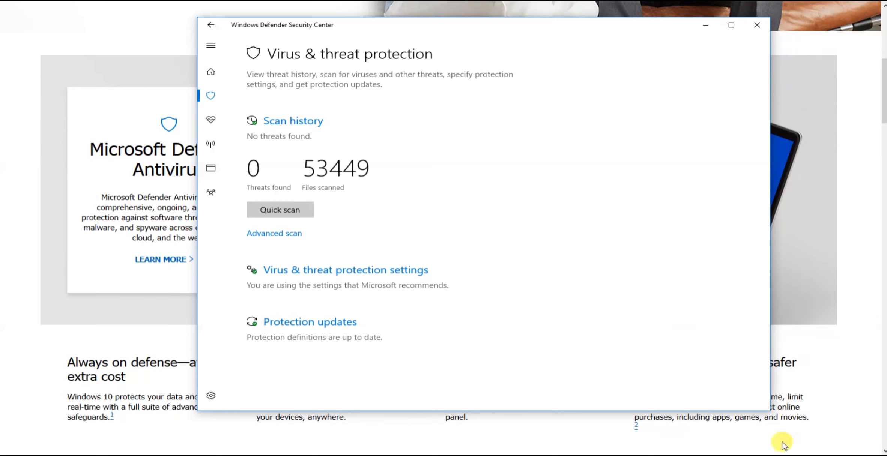
mouse_move(667, 362)
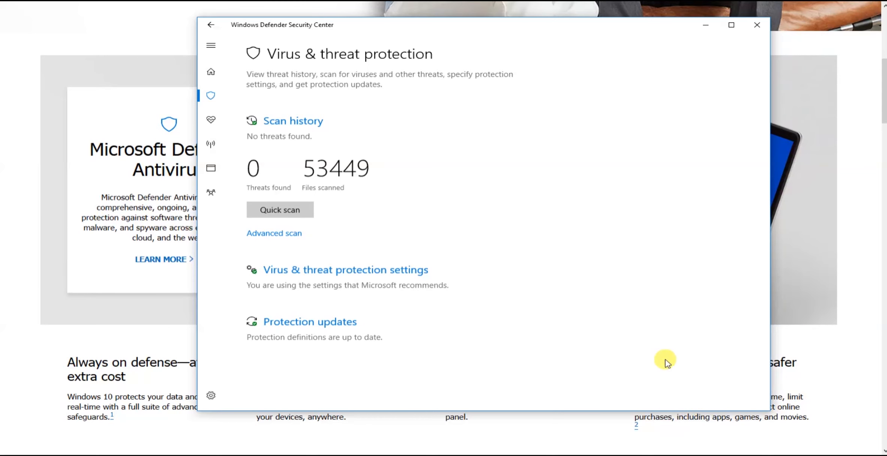
mouse_move(497, 304)
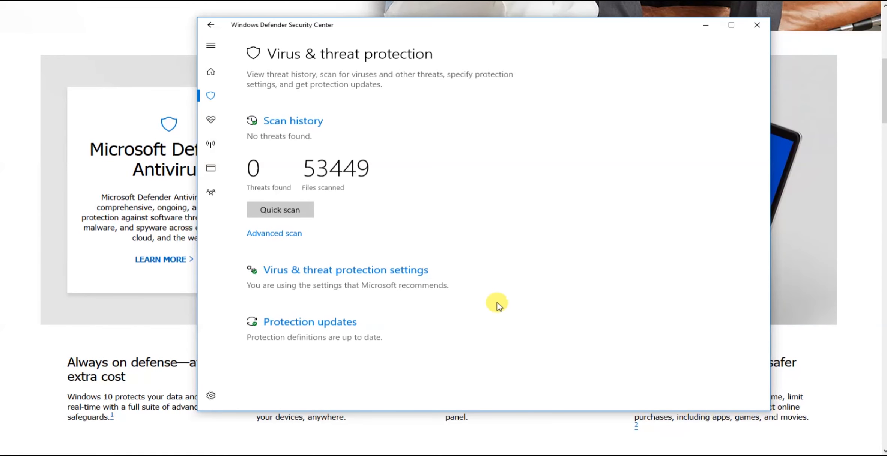
mouse_move(394, 270)
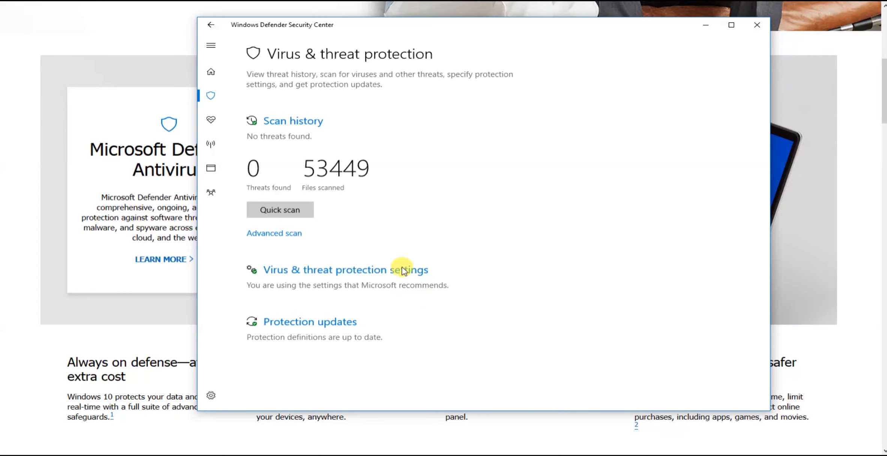
mouse_move(574, 232)
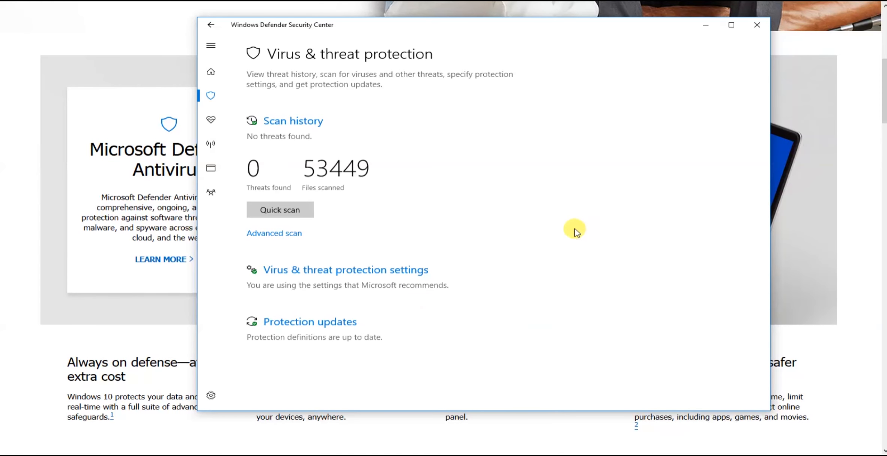
mouse_move(688, 294)
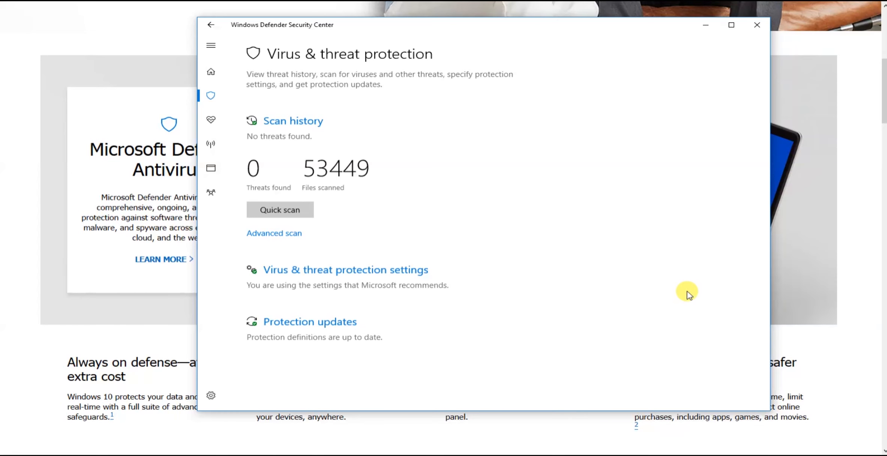
mouse_move(408, 226)
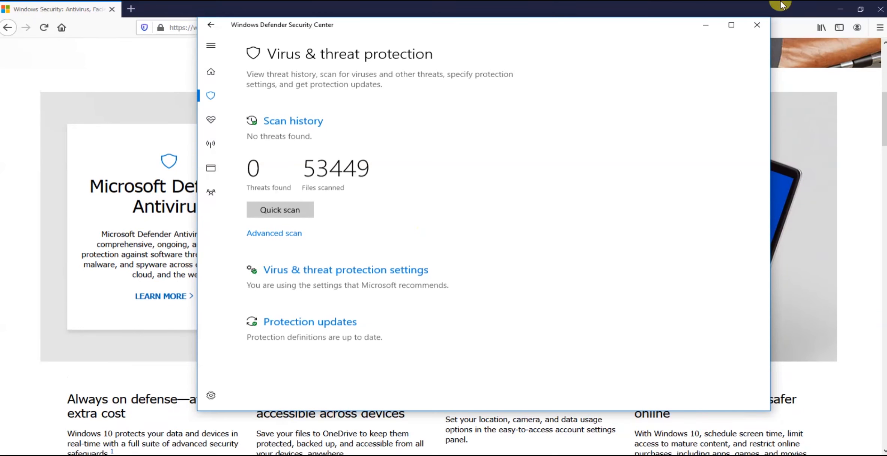
- Bring the Microsoft Defender web page forward and dismiss the hidden background icons
left_click(756, 25)
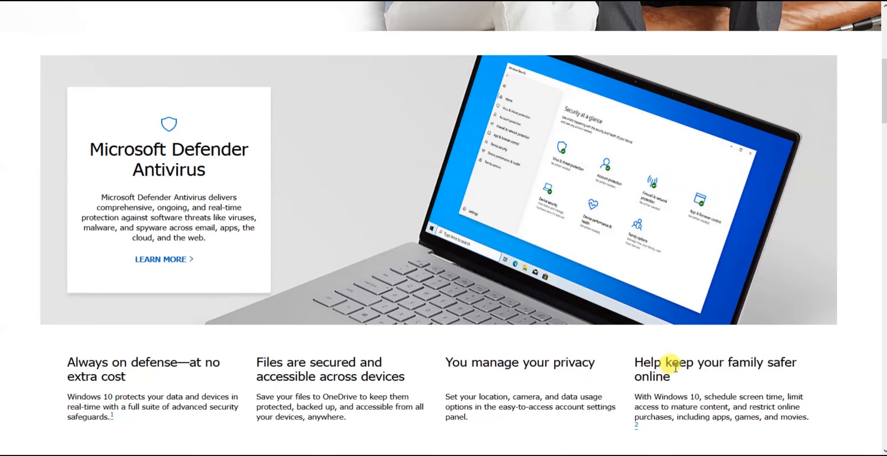
left_click(9, 445)
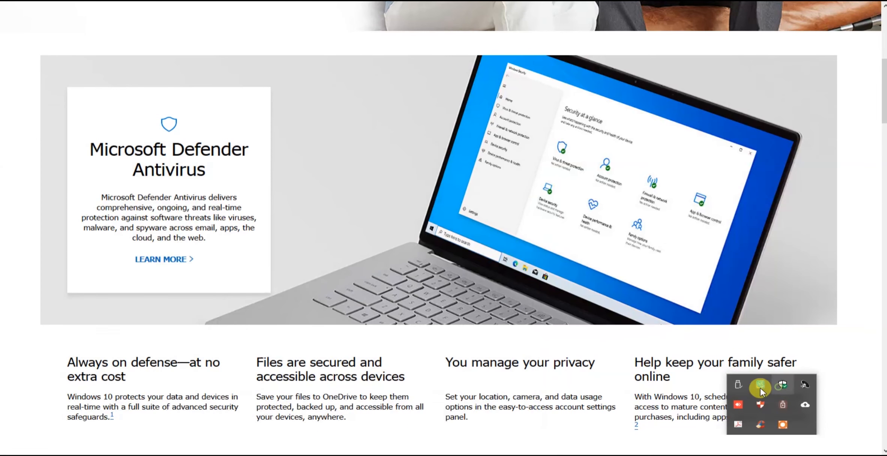
left_click(761, 390)
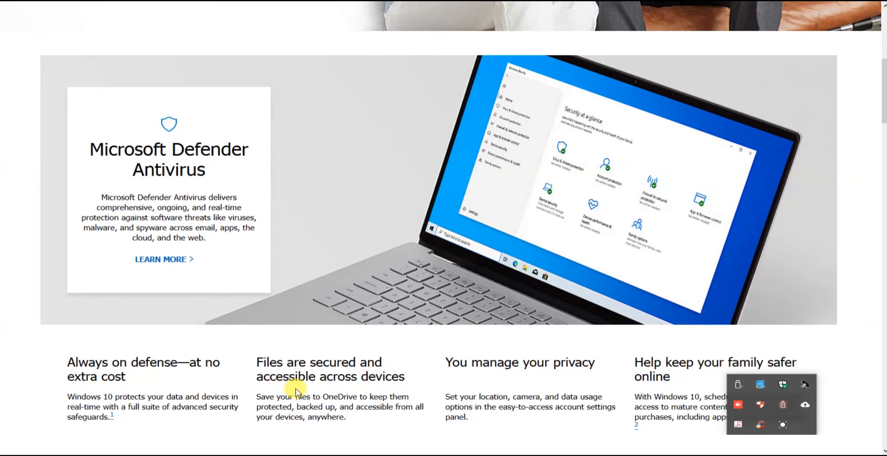
left_click(79, 446)
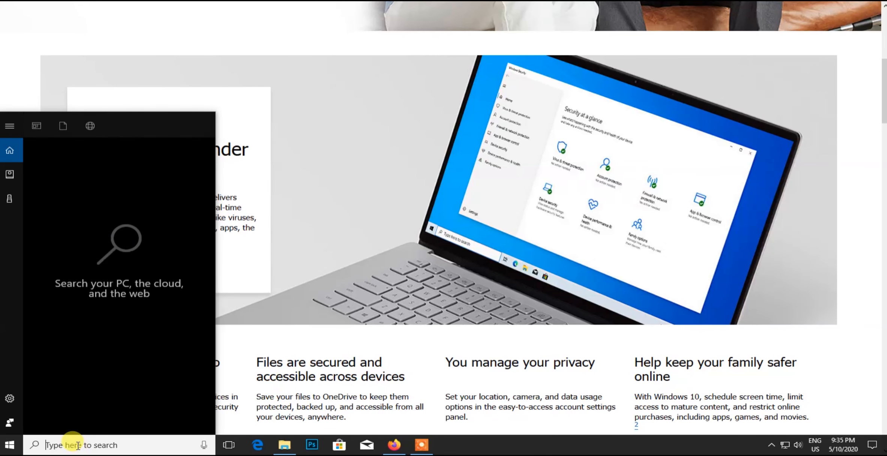
- Search 'defen' and launch Windows Defender Security Center from Best match
type("defen")
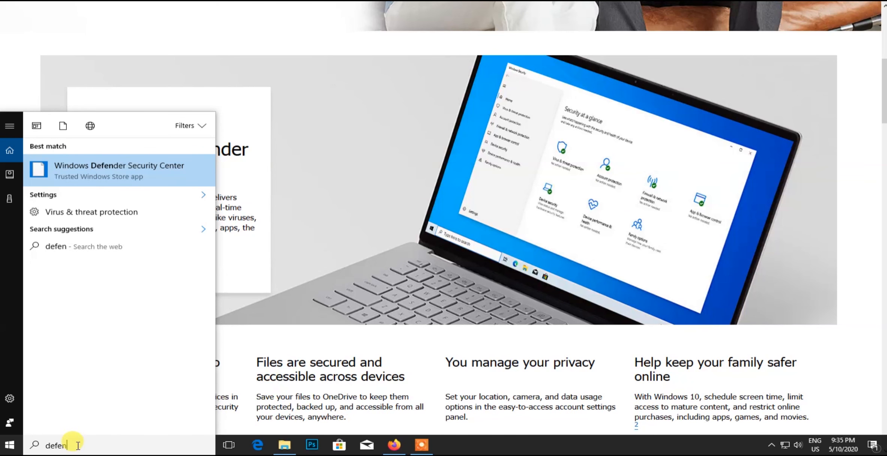
mouse_move(151, 157)
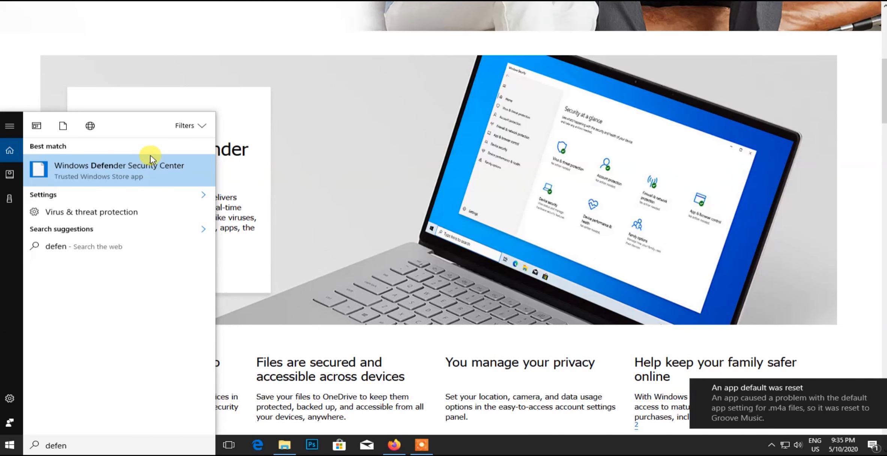
left_click(119, 171)
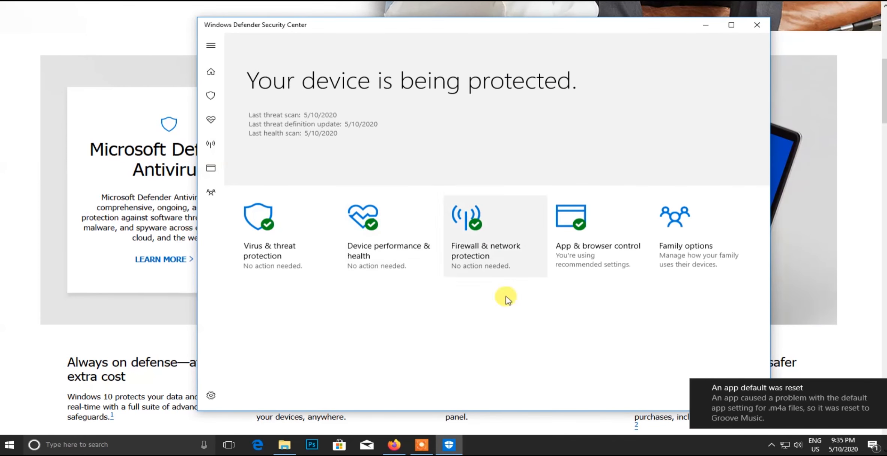
mouse_move(269, 254)
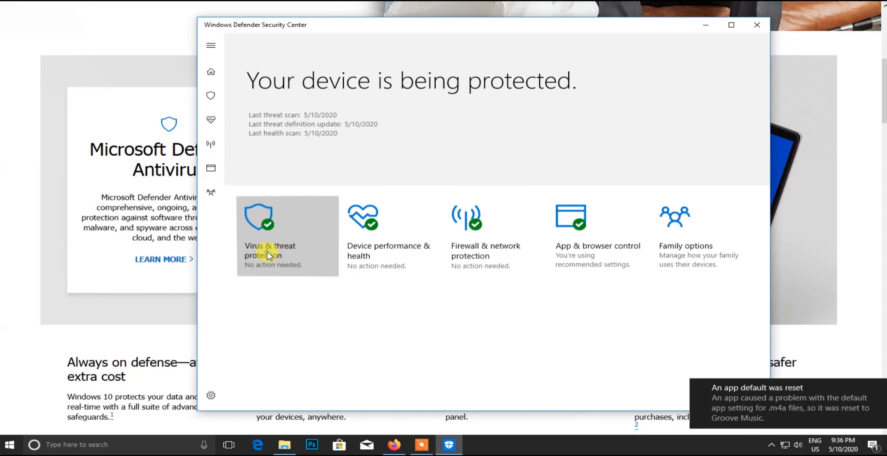
- Open Virus & threat protection again, showing 0 threats and 53449 files scanned
left_click(270, 251)
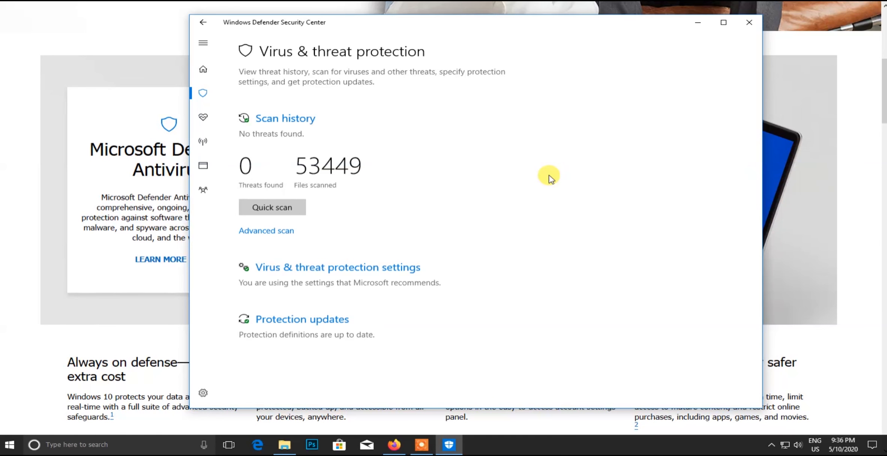
mouse_move(460, 291)
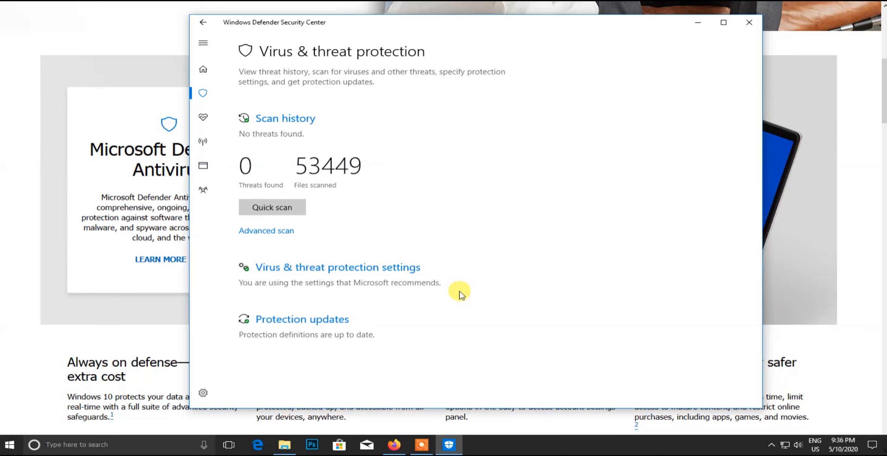
mouse_move(618, 110)
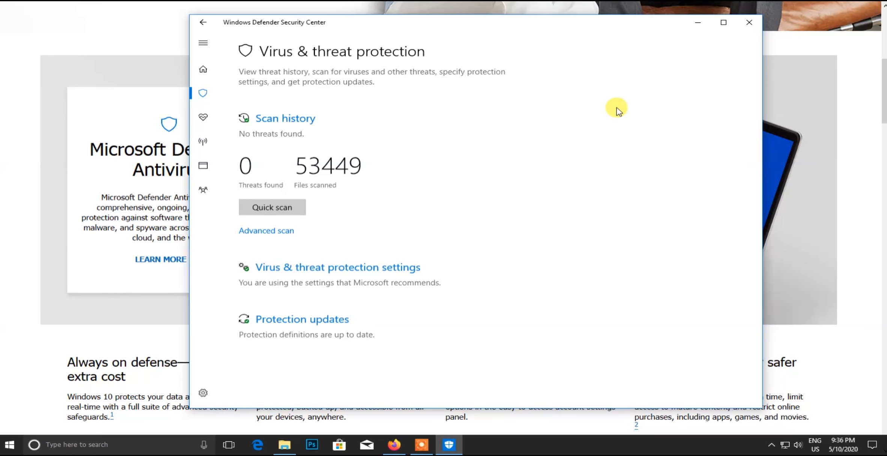
- View Virus & threat protection settings with real-time protection on, then close Defender
left_click(338, 267)
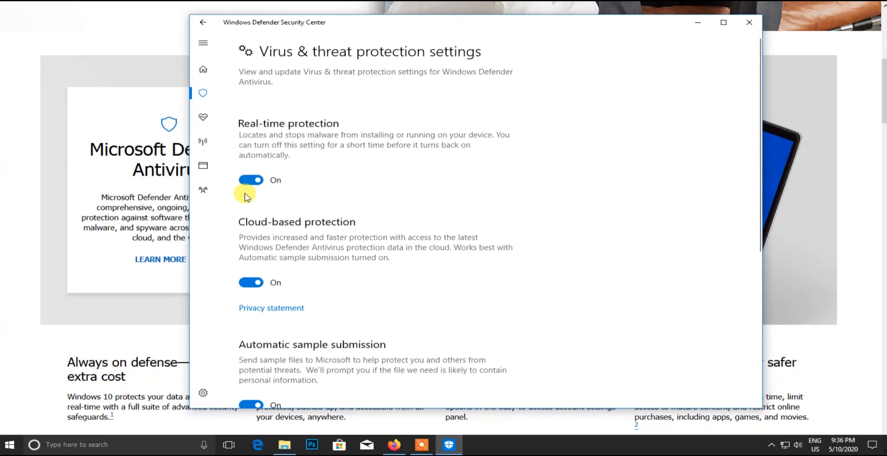
mouse_move(277, 196)
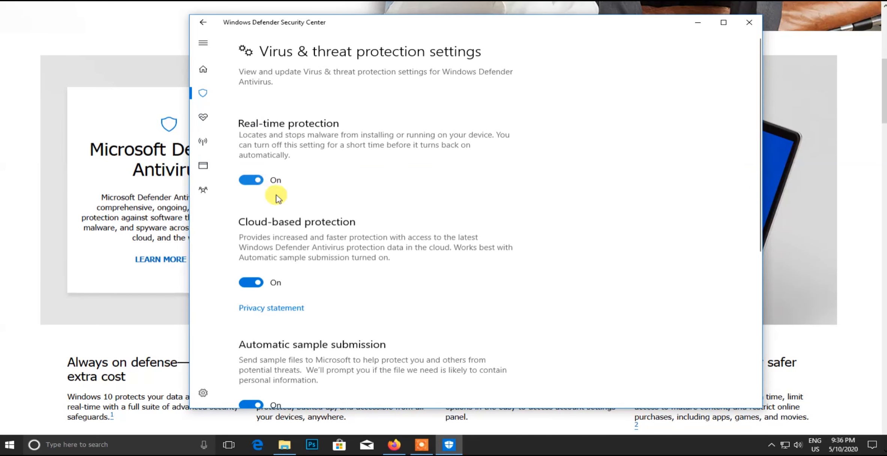
left_click(749, 23)
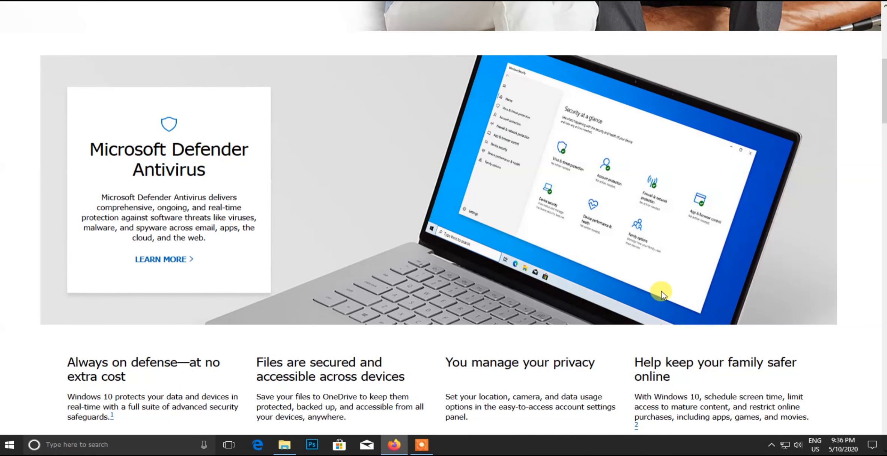